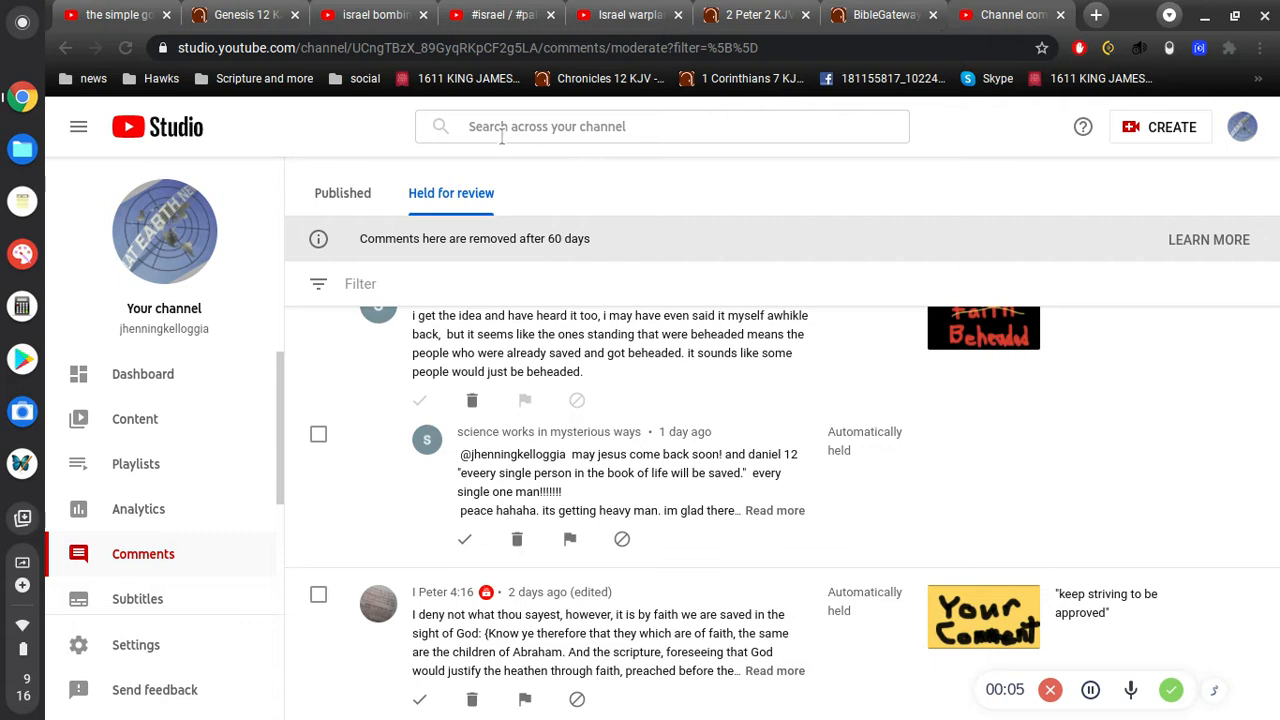
mouse_move(368, 14)
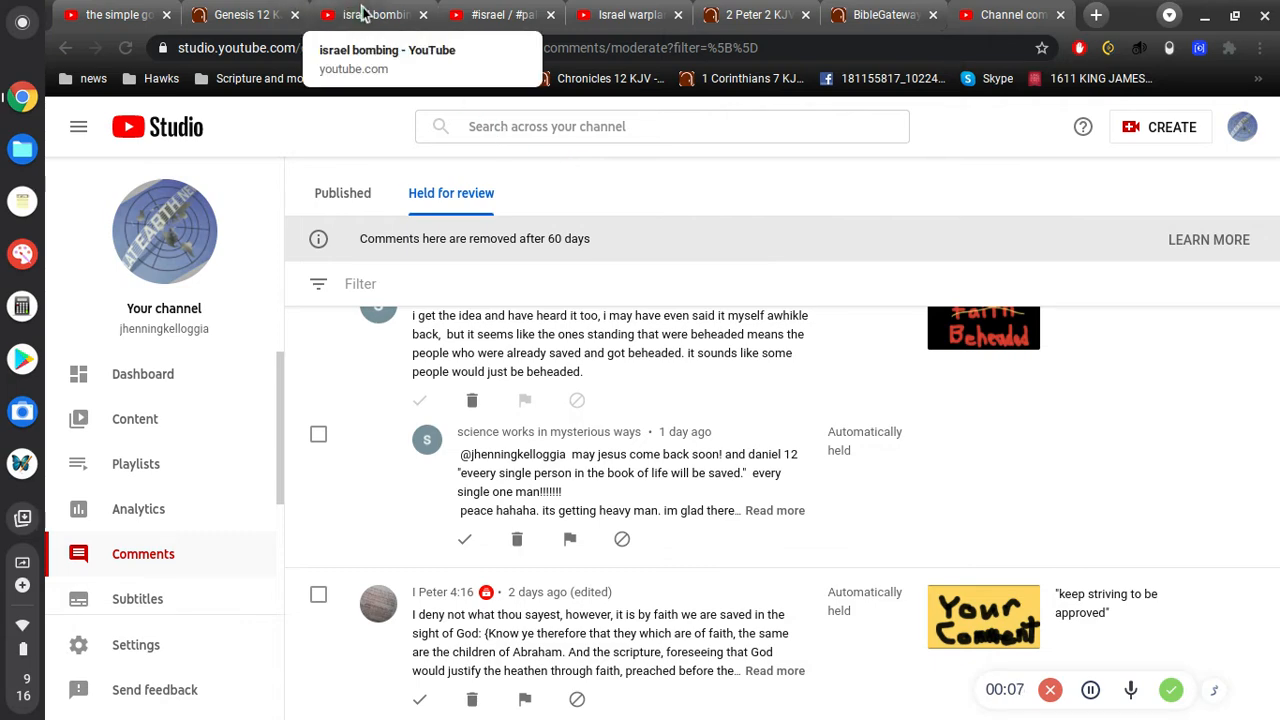
Step: Return to the held-for-review comments and expand the long Daniel 12 comment by 'science works in mysterious ways'
click(364, 14)
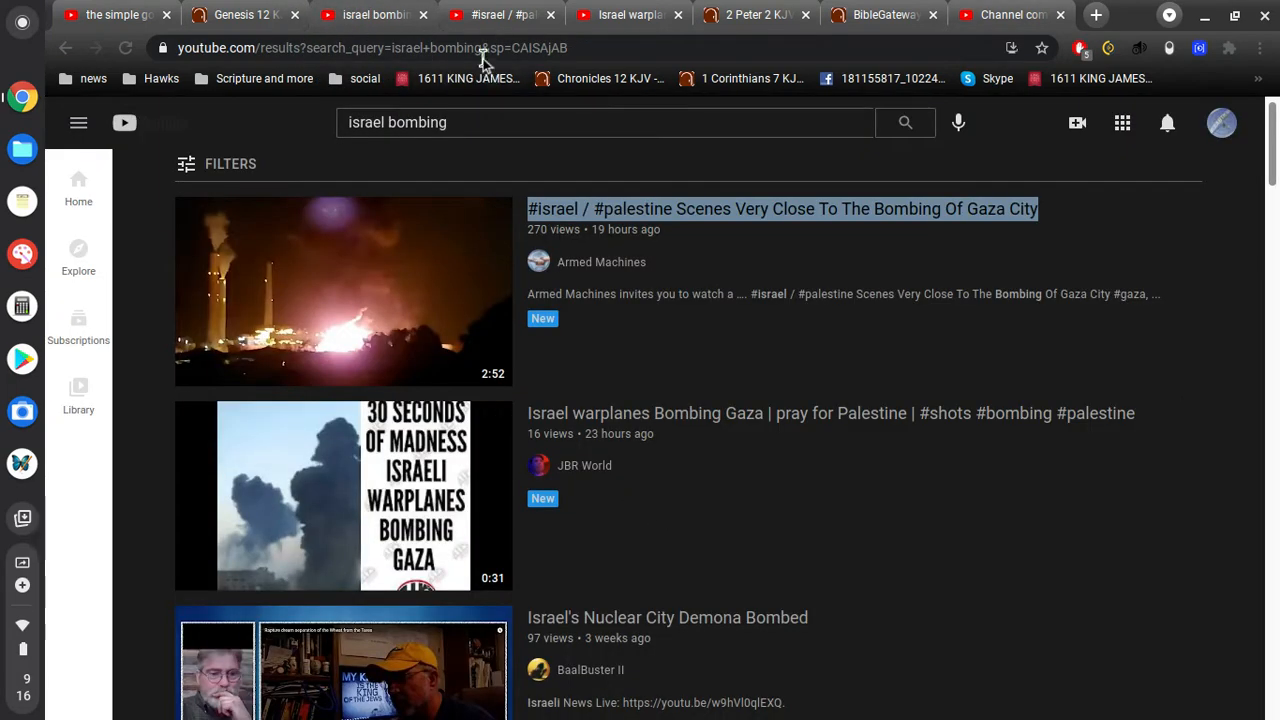
click(782, 210)
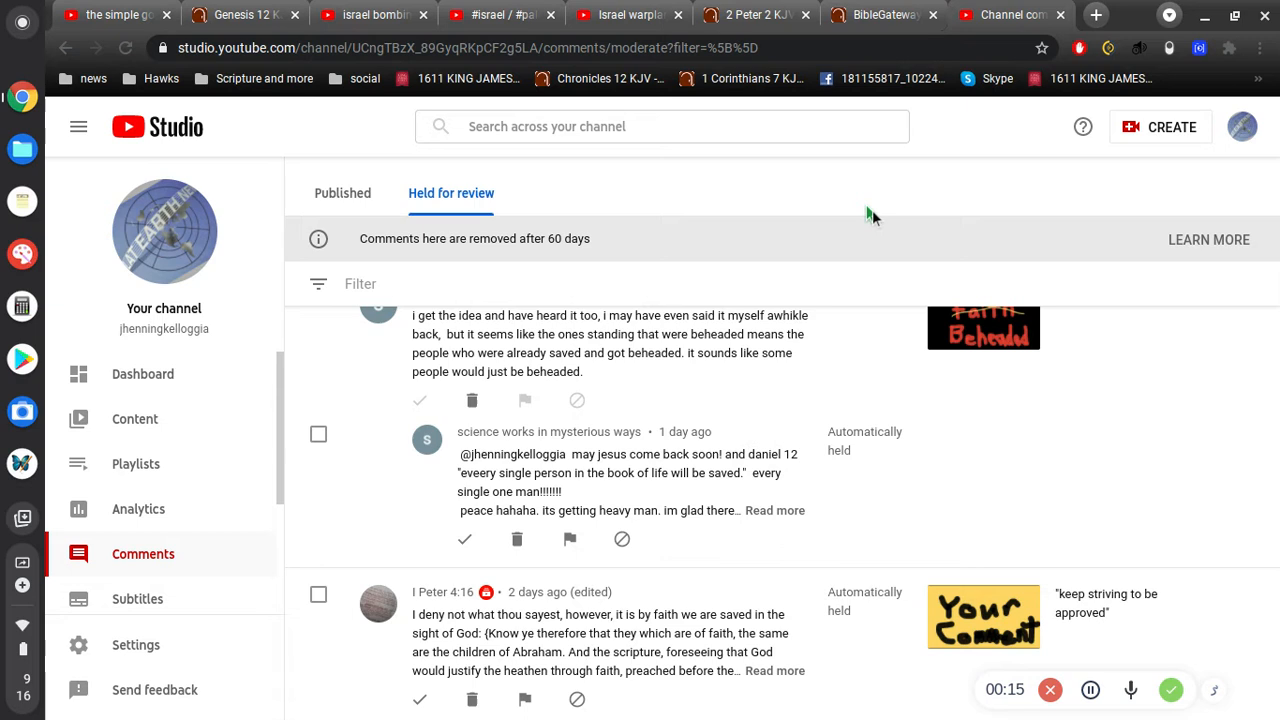
mouse_move(716, 592)
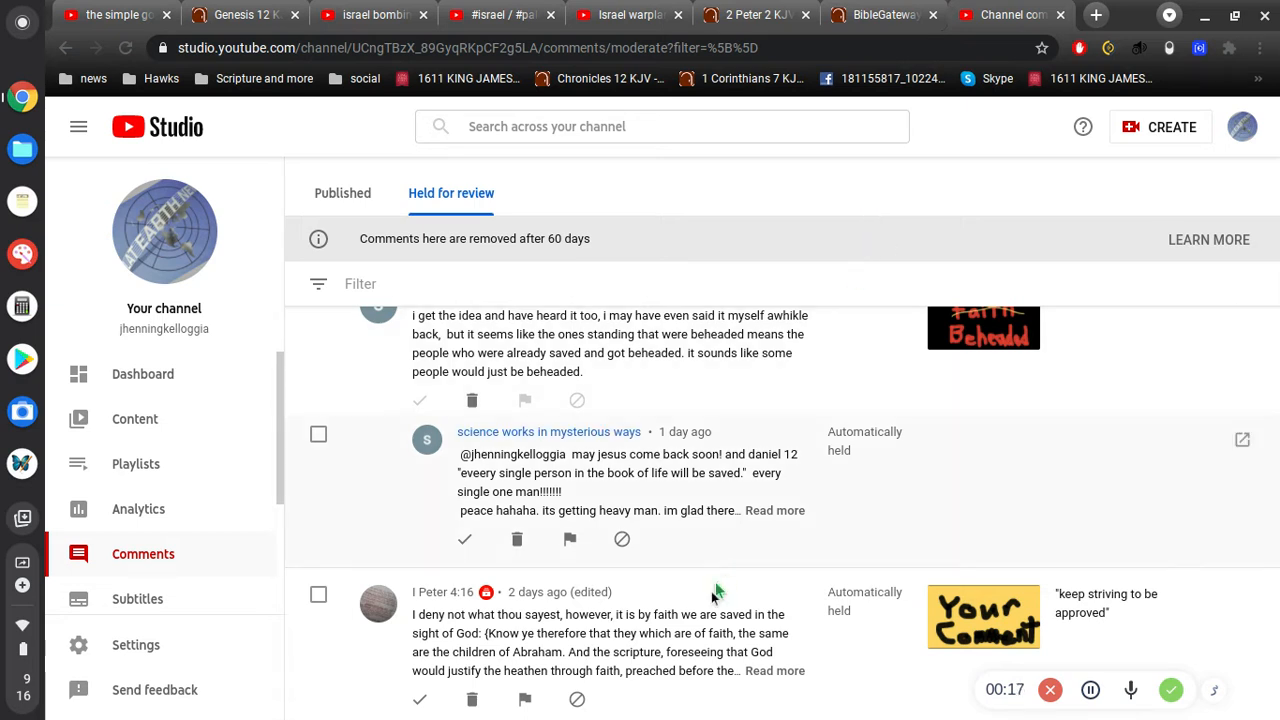
mouse_move(668, 516)
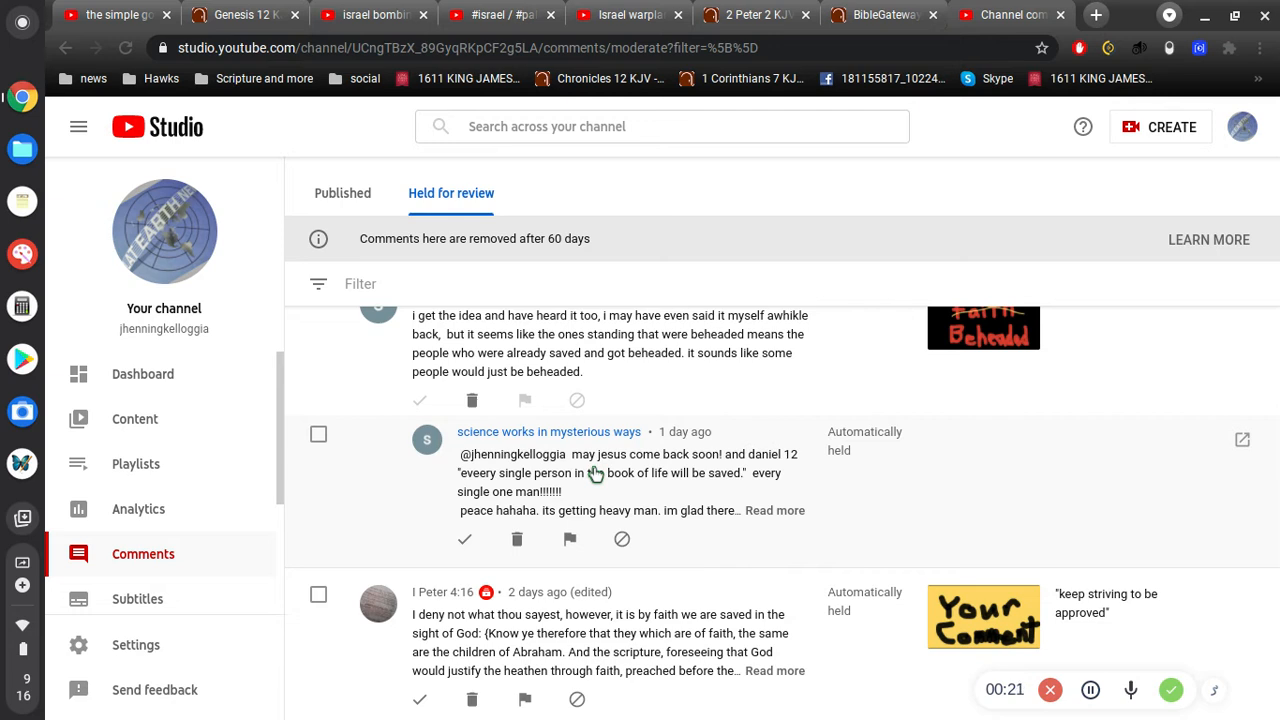
mouse_move(608, 472)
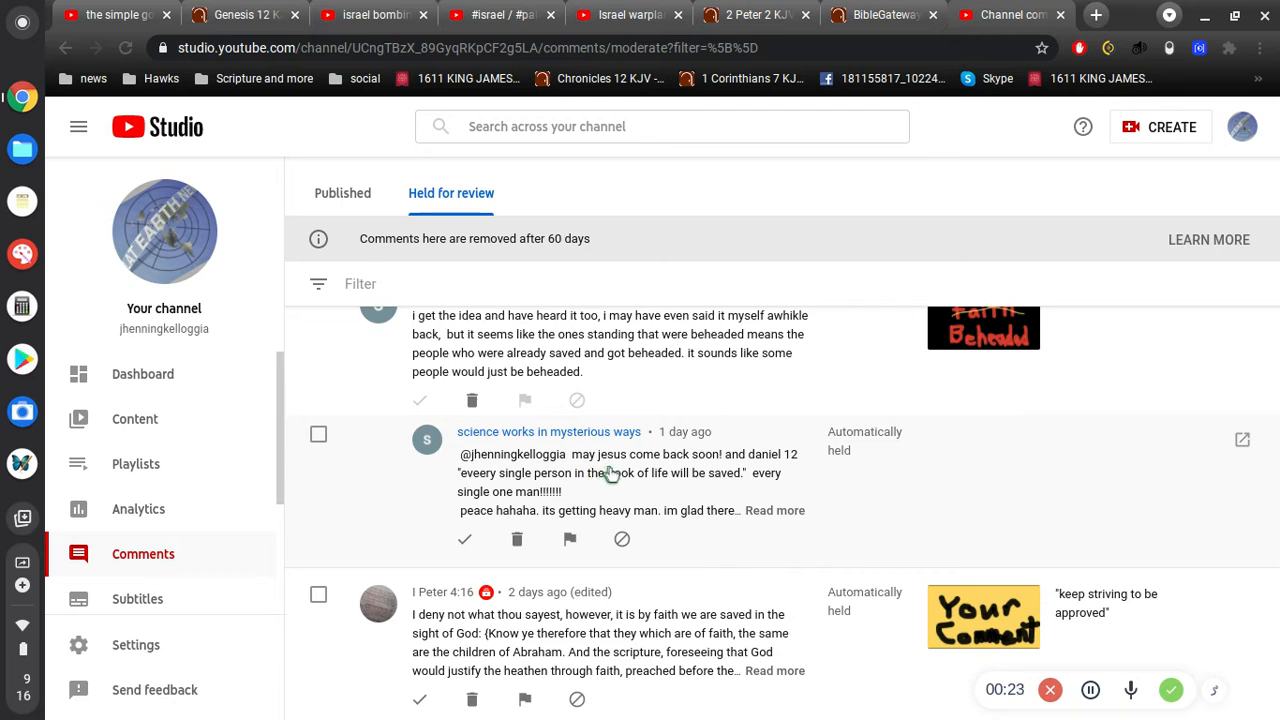
mouse_move(720, 490)
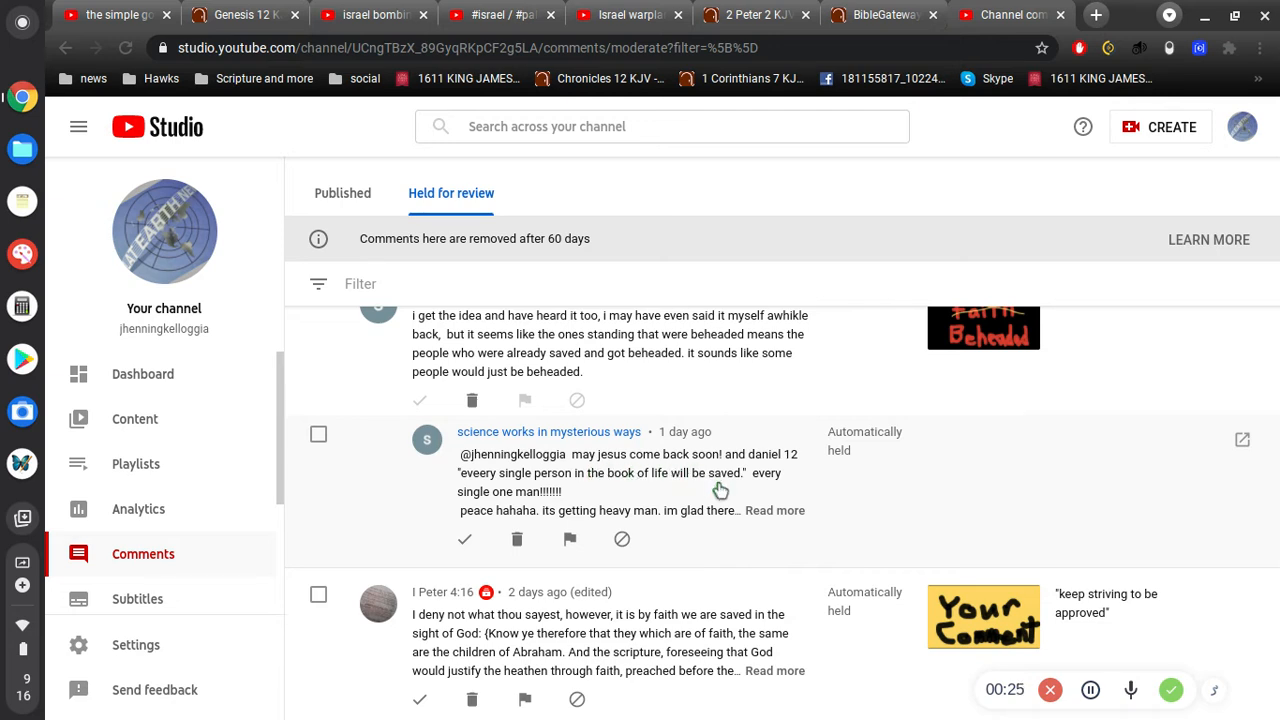
click(776, 510)
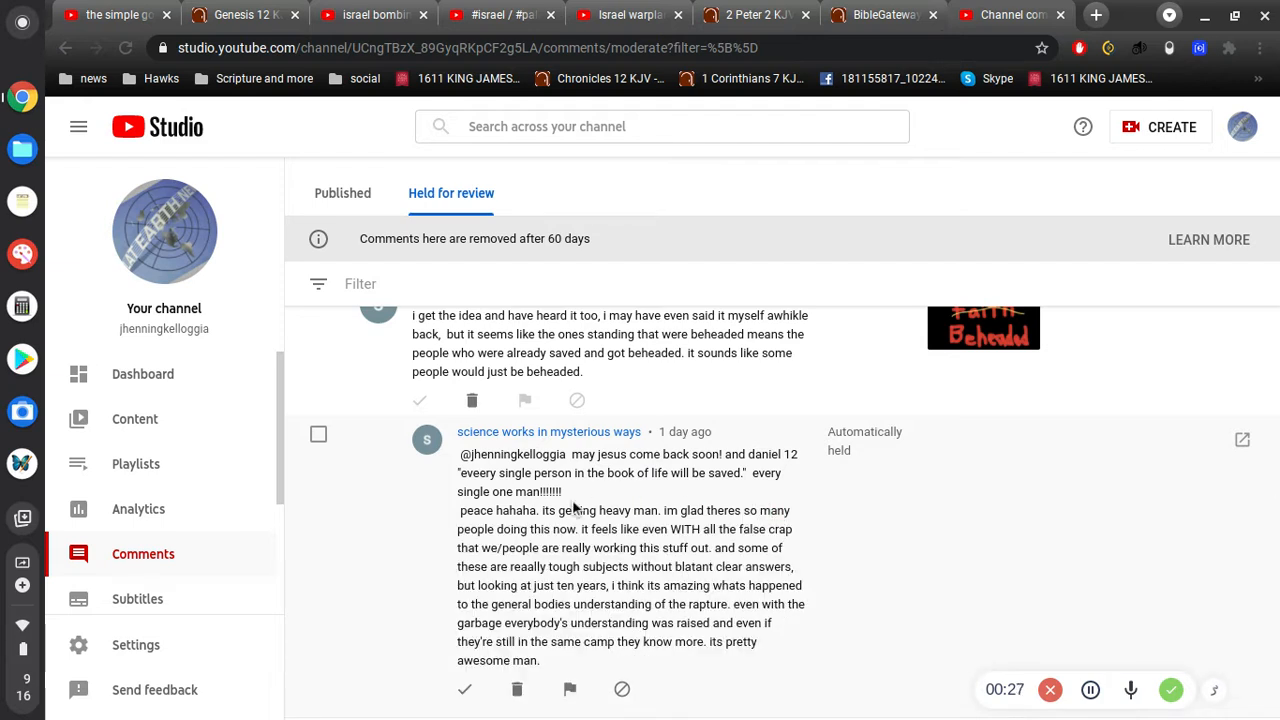
mouse_move(588, 496)
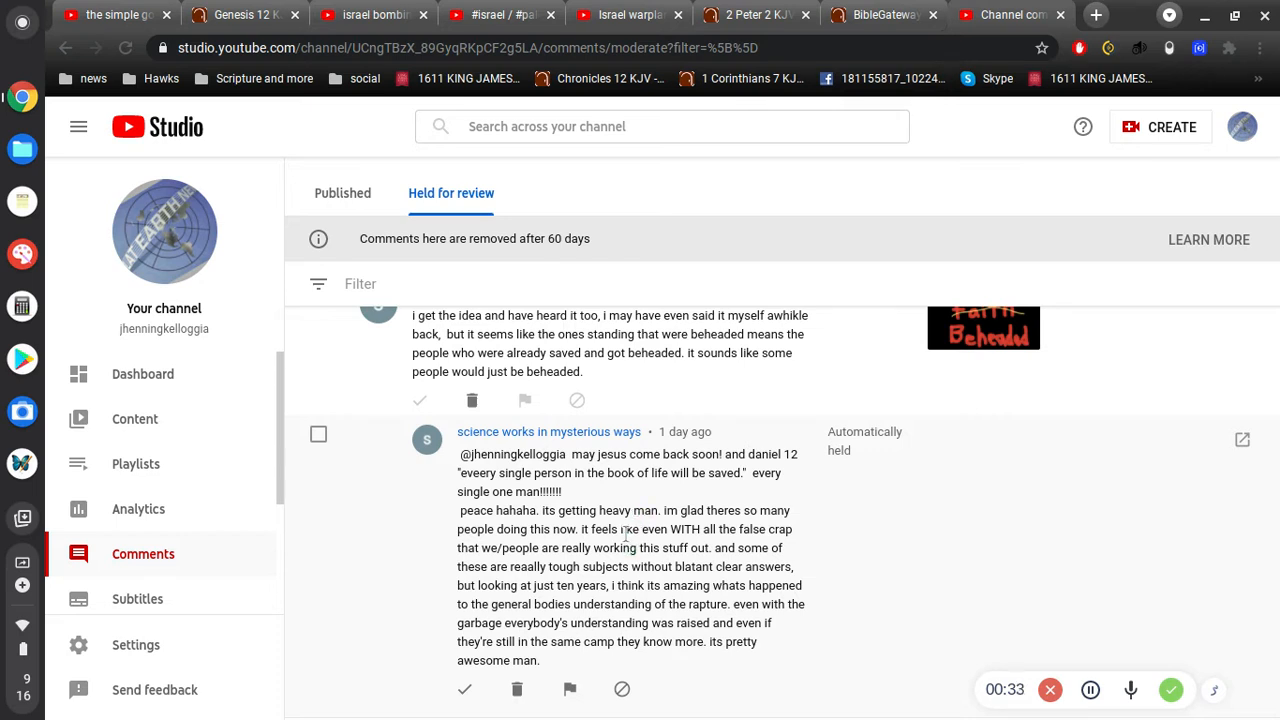
mouse_move(732, 504)
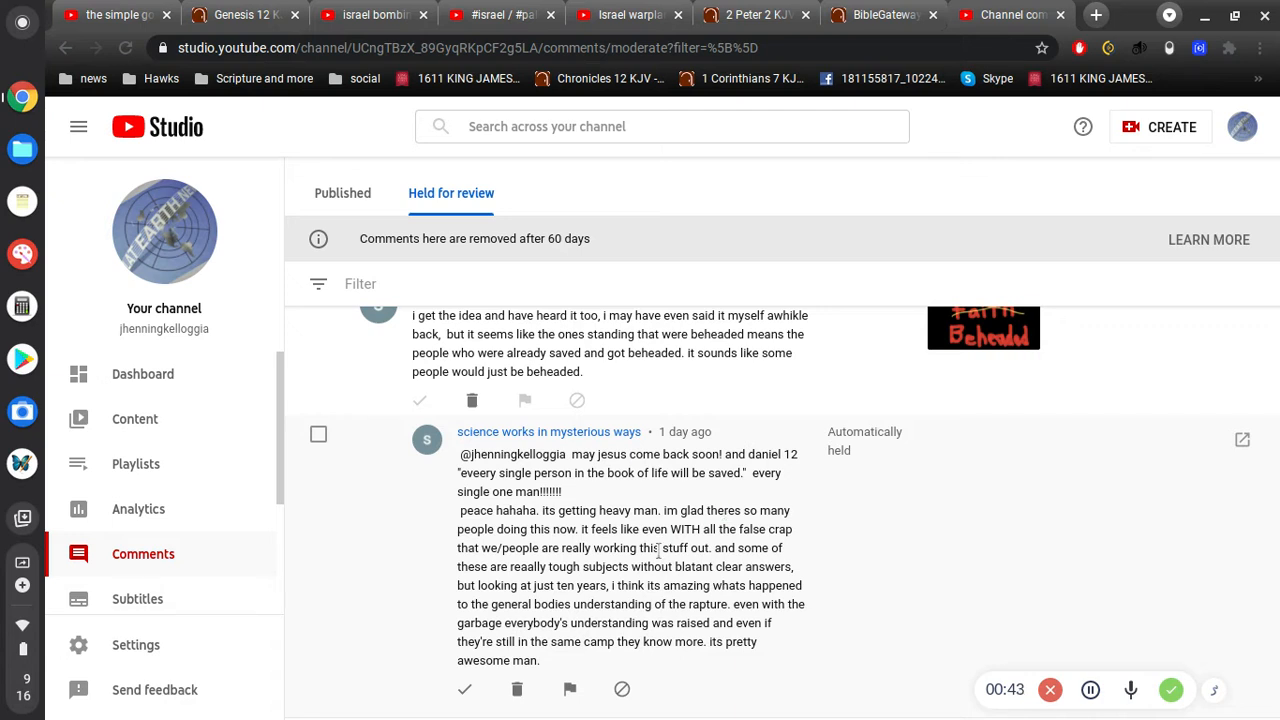
mouse_move(636, 556)
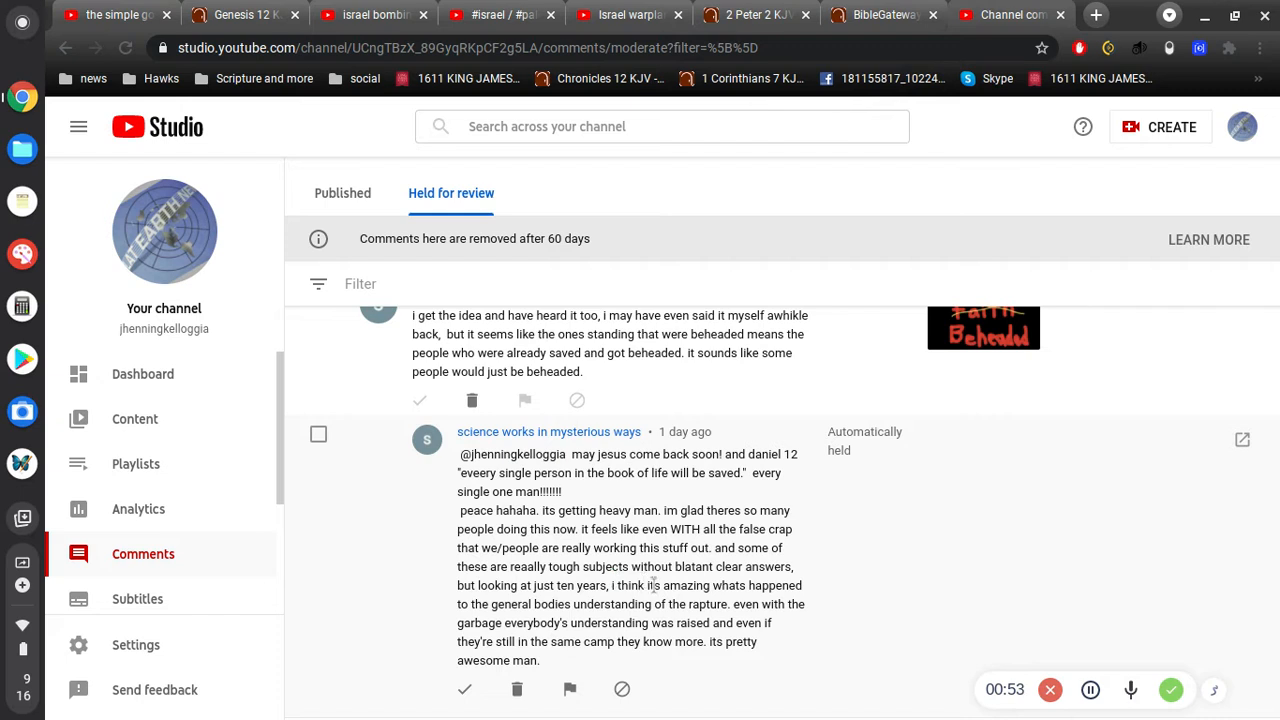
mouse_move(616, 638)
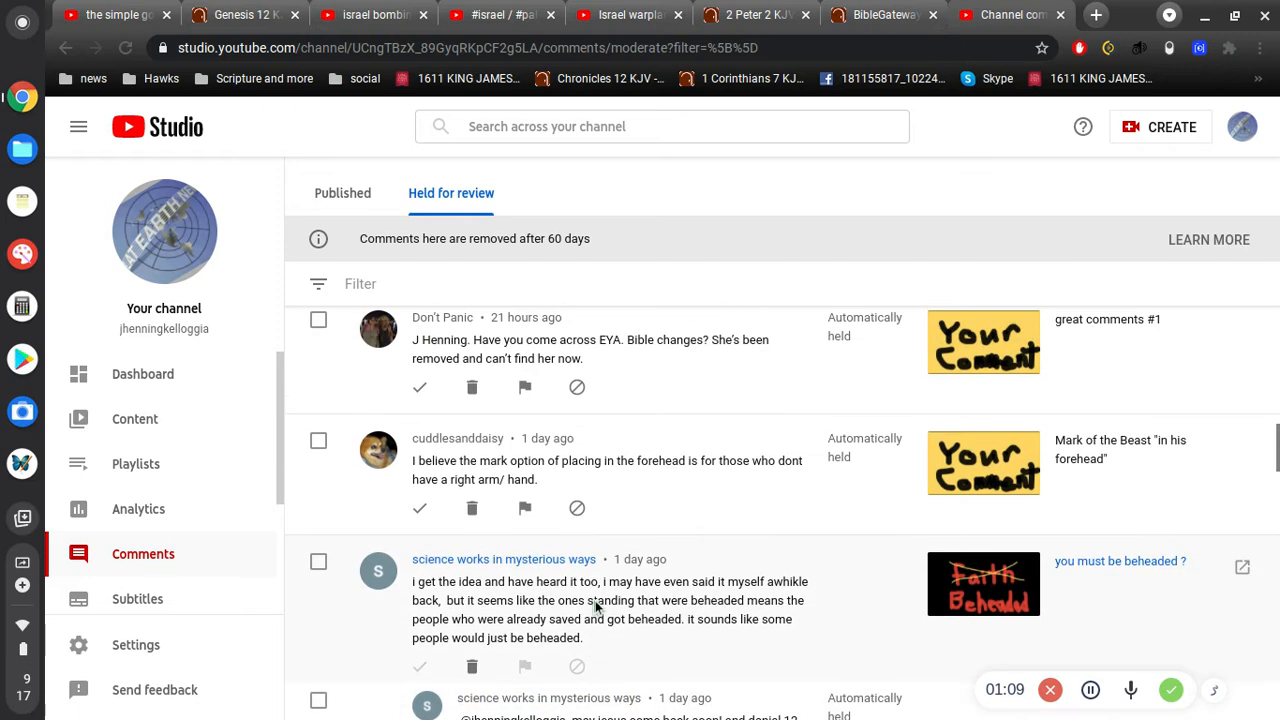
mouse_move(604, 616)
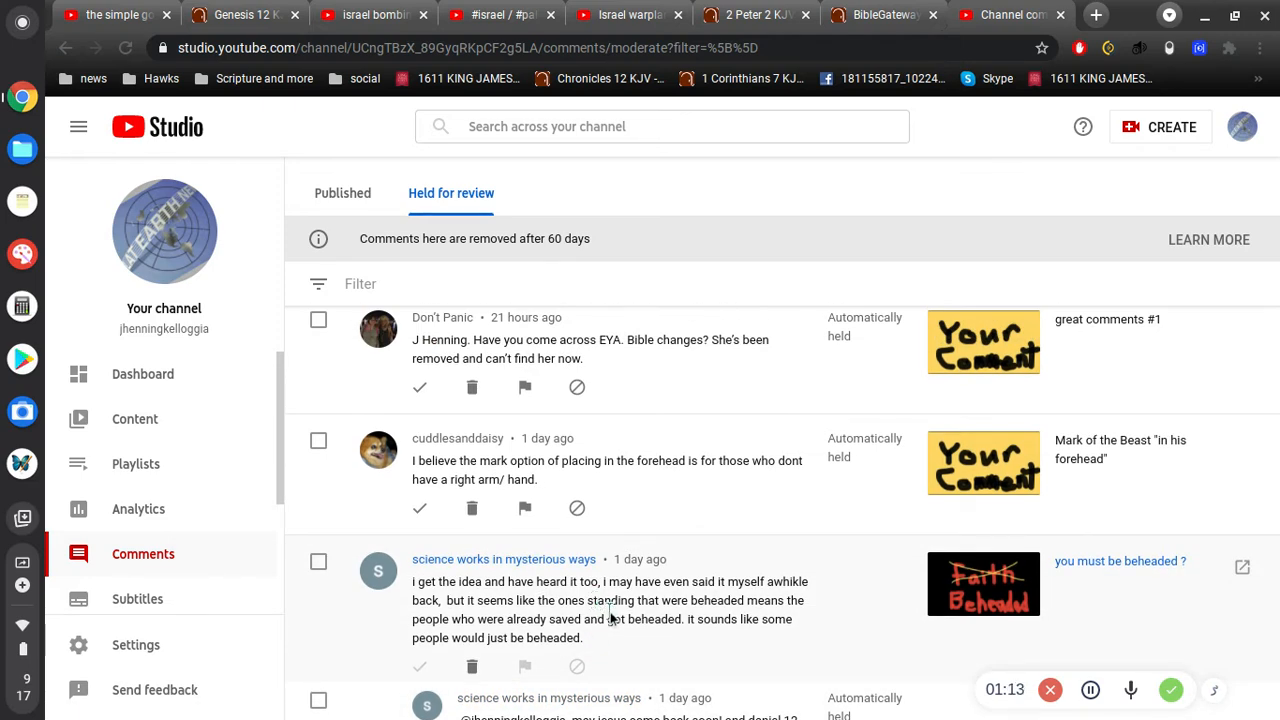
mouse_move(880, 14)
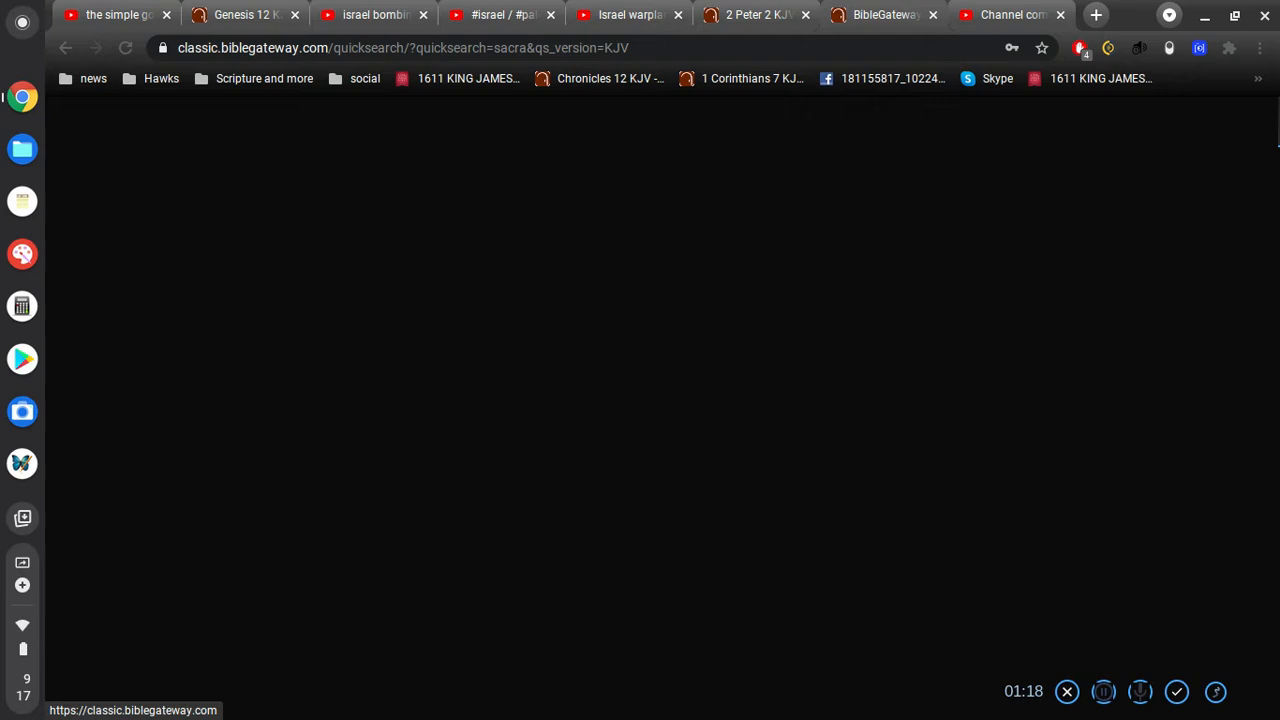
mouse_move(1172, 78)
text(knowle)
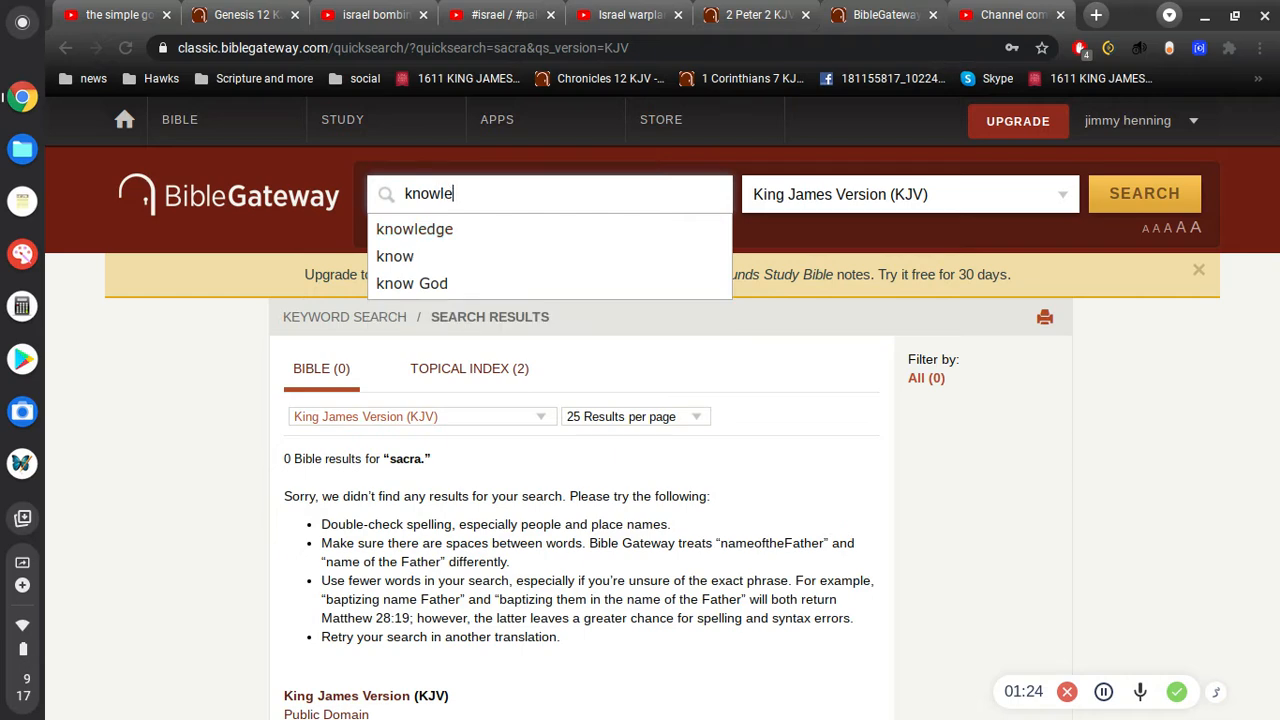
Step: Search BibleGateway KJV for 'knowledge increase', finding Daniel 12:4, then return to YouTube Studio
text(incre)
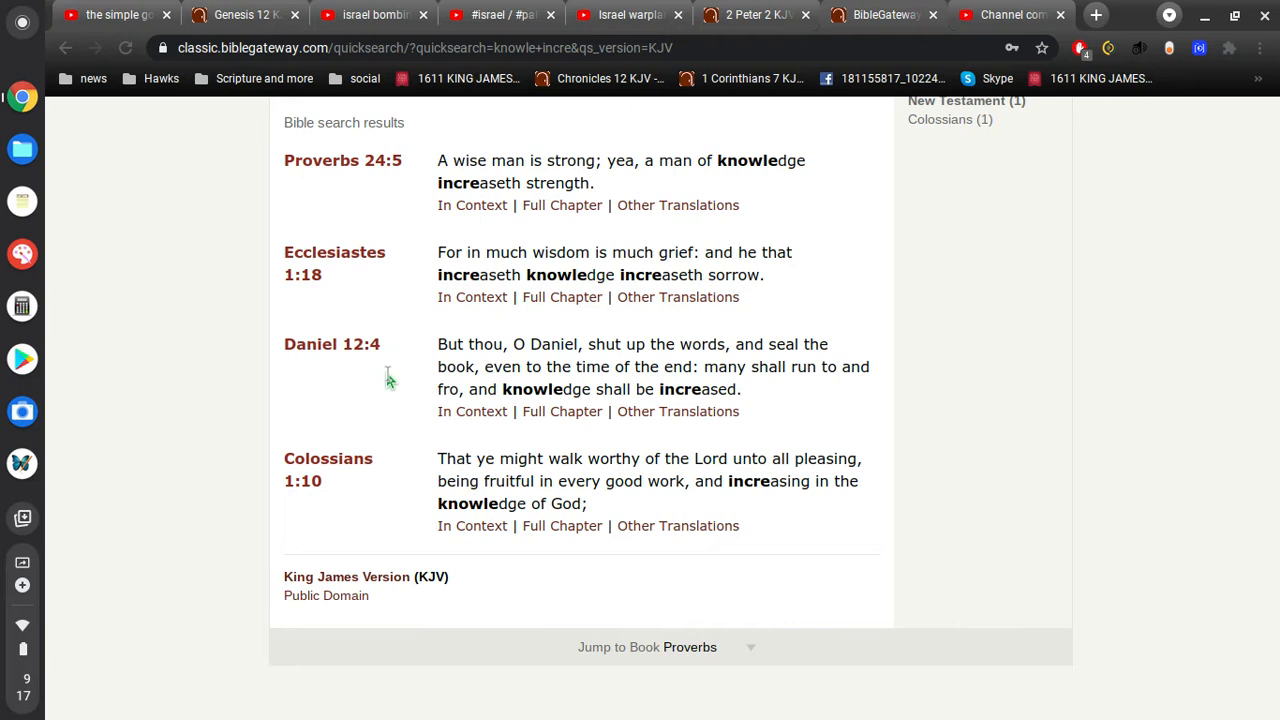
mouse_move(820, 390)
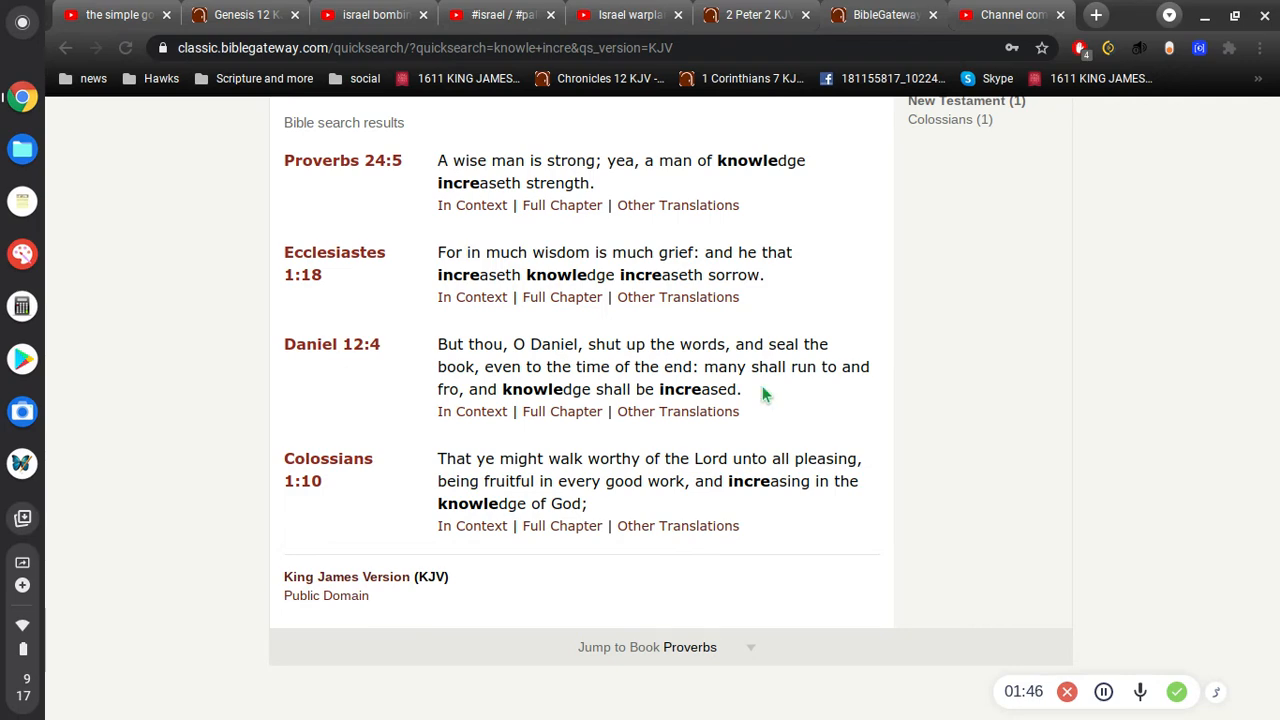
click(1008, 14)
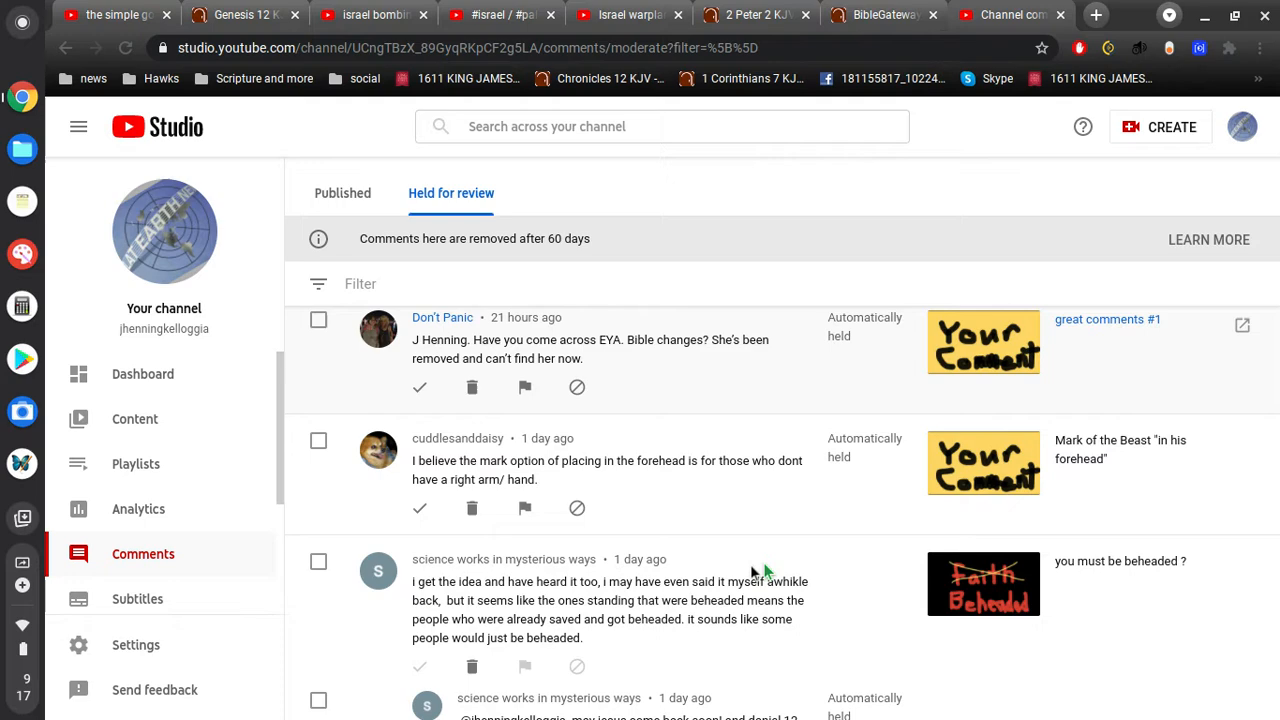
Step: Scroll down the held-for-review list toward the comment asking about Bible changes
scroll(down, 3)
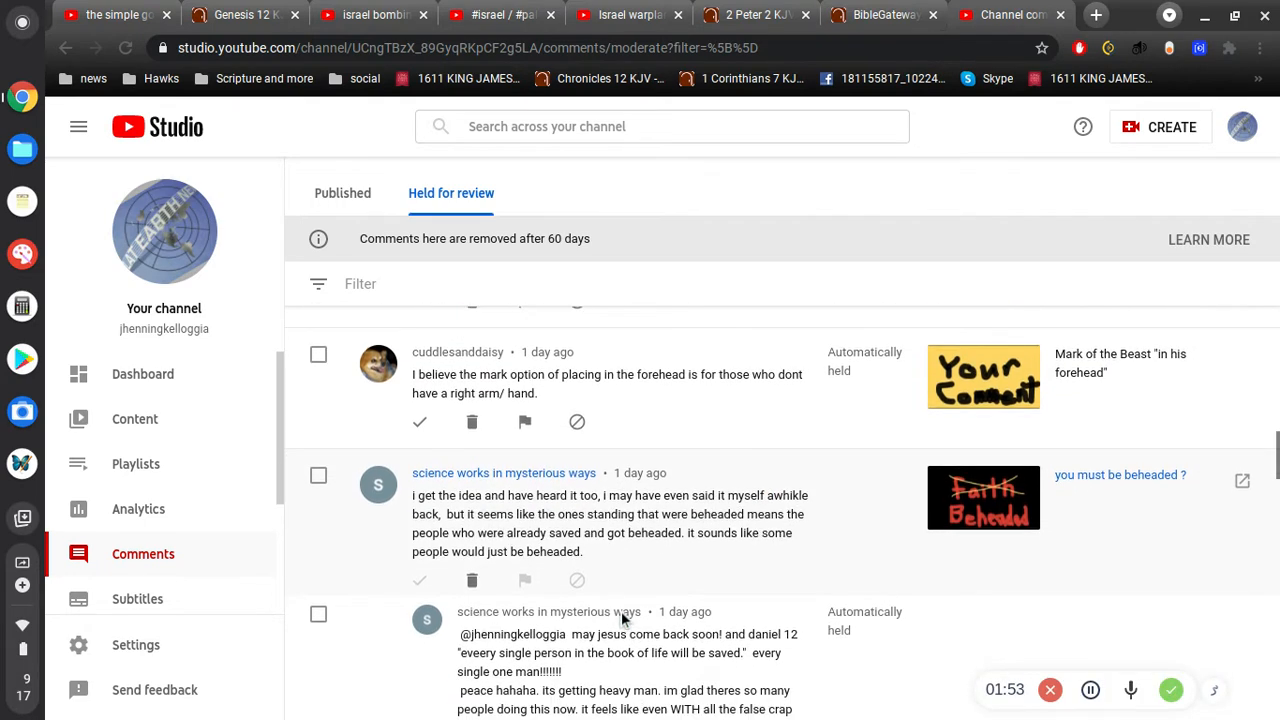
scroll(down, 3)
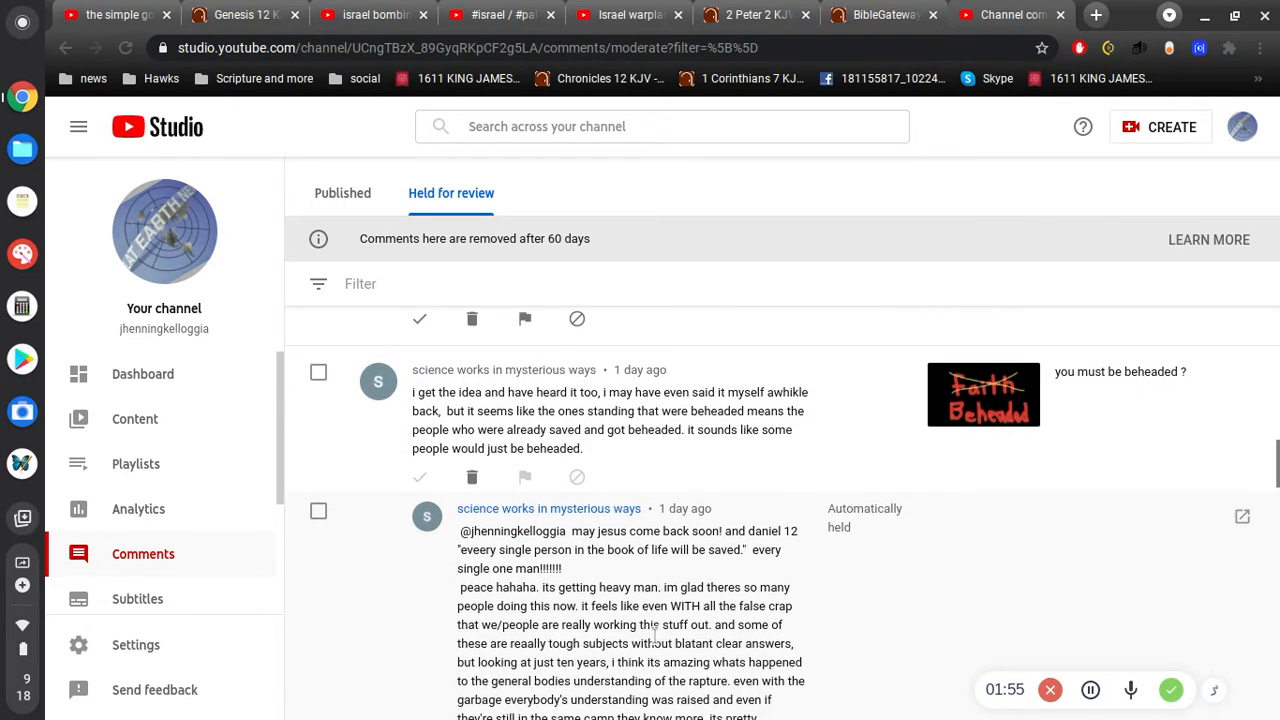
scroll(down, 3)
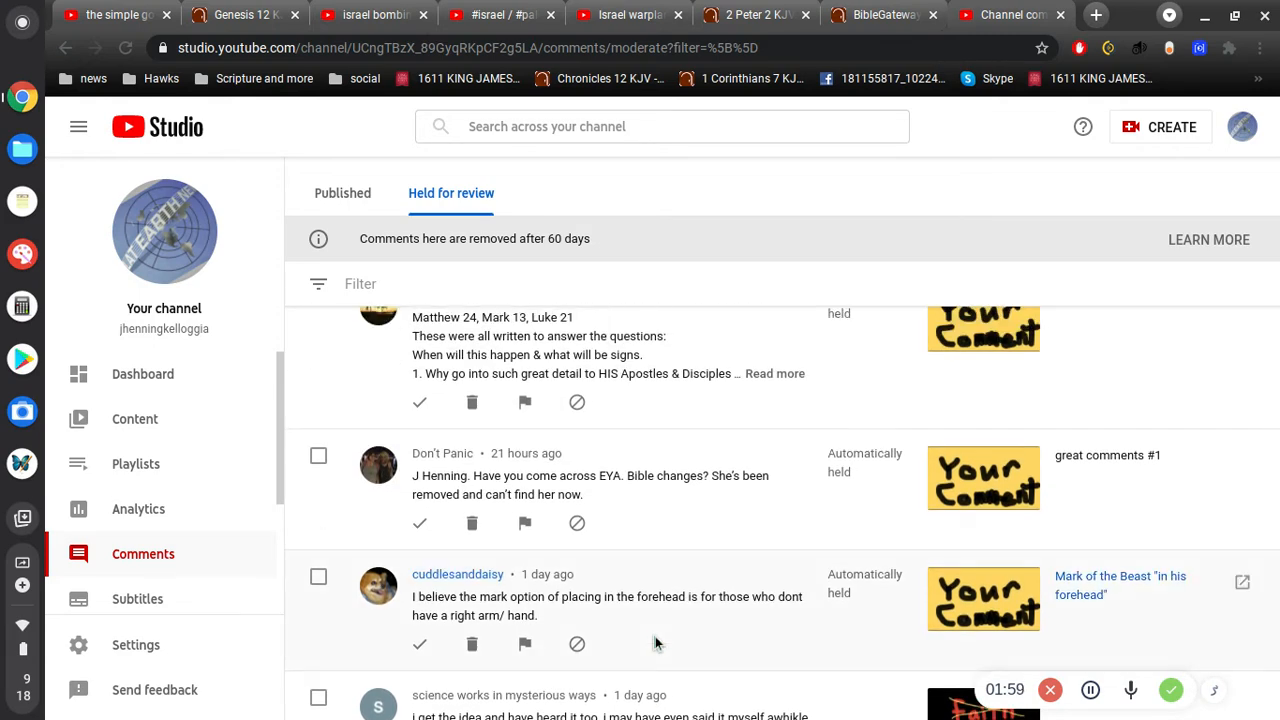
mouse_move(630, 636)
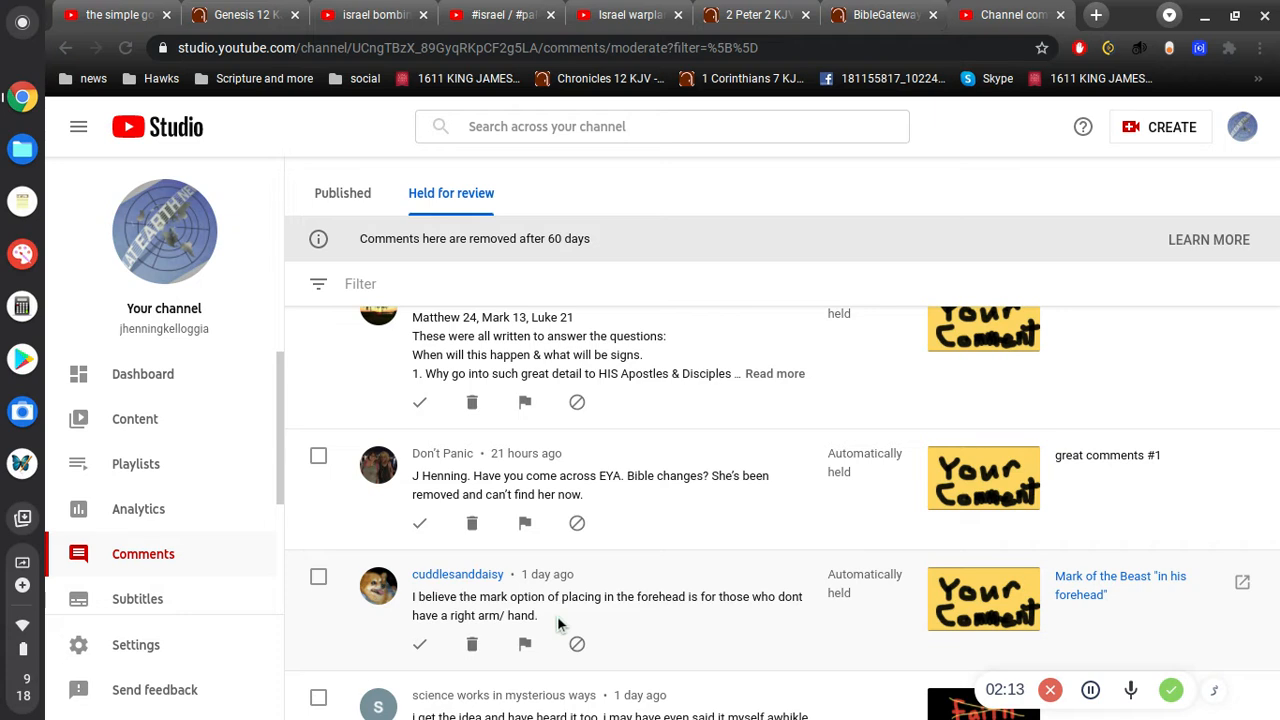
mouse_move(620, 500)
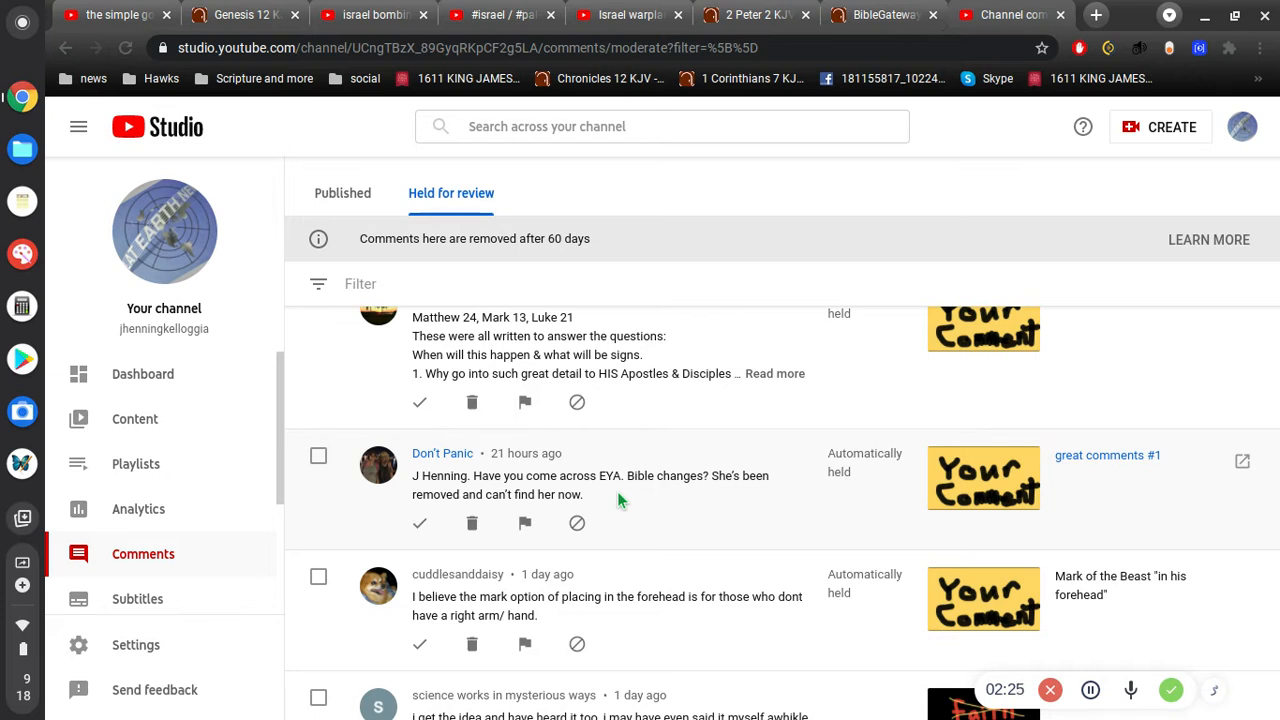
mouse_move(614, 496)
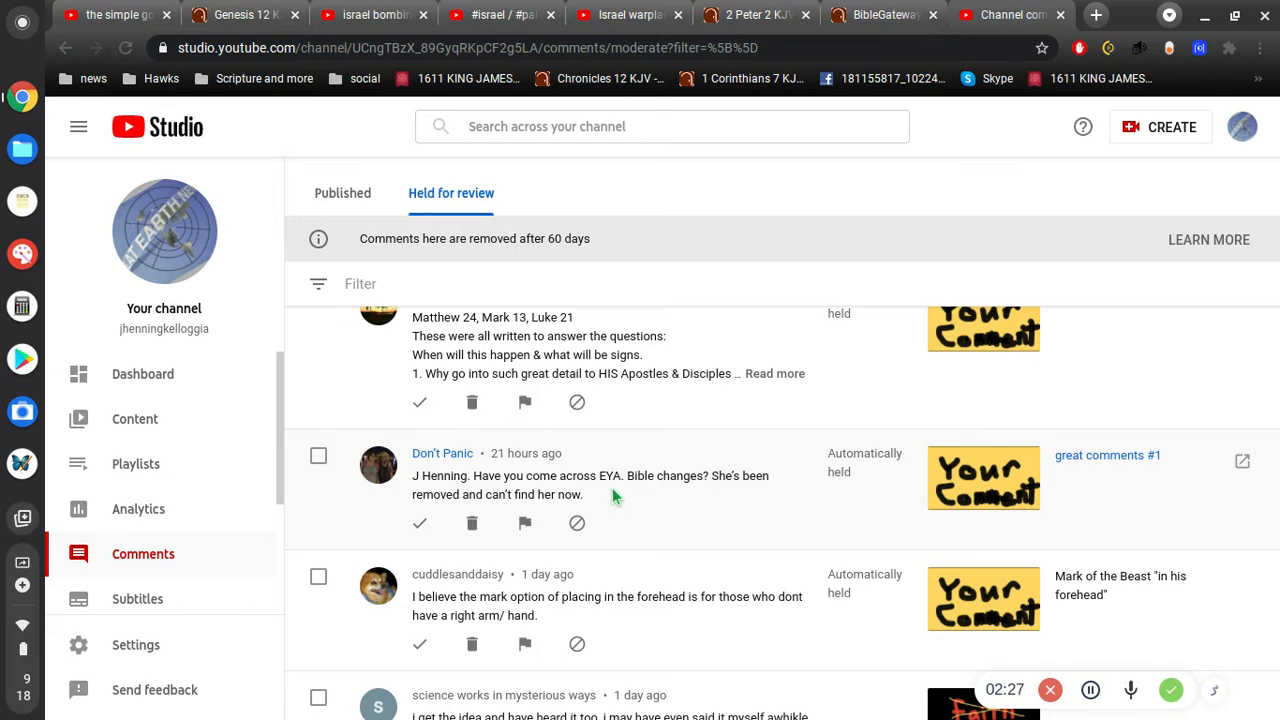
mouse_move(660, 496)
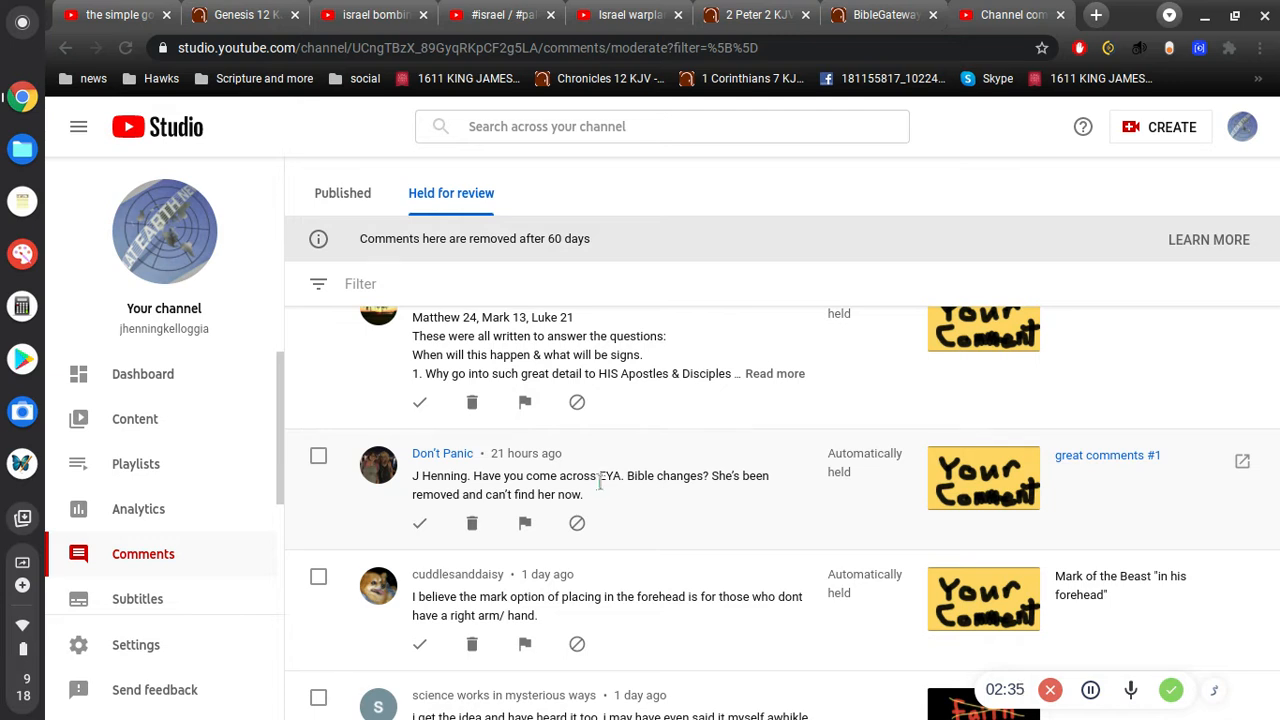
mouse_move(604, 492)
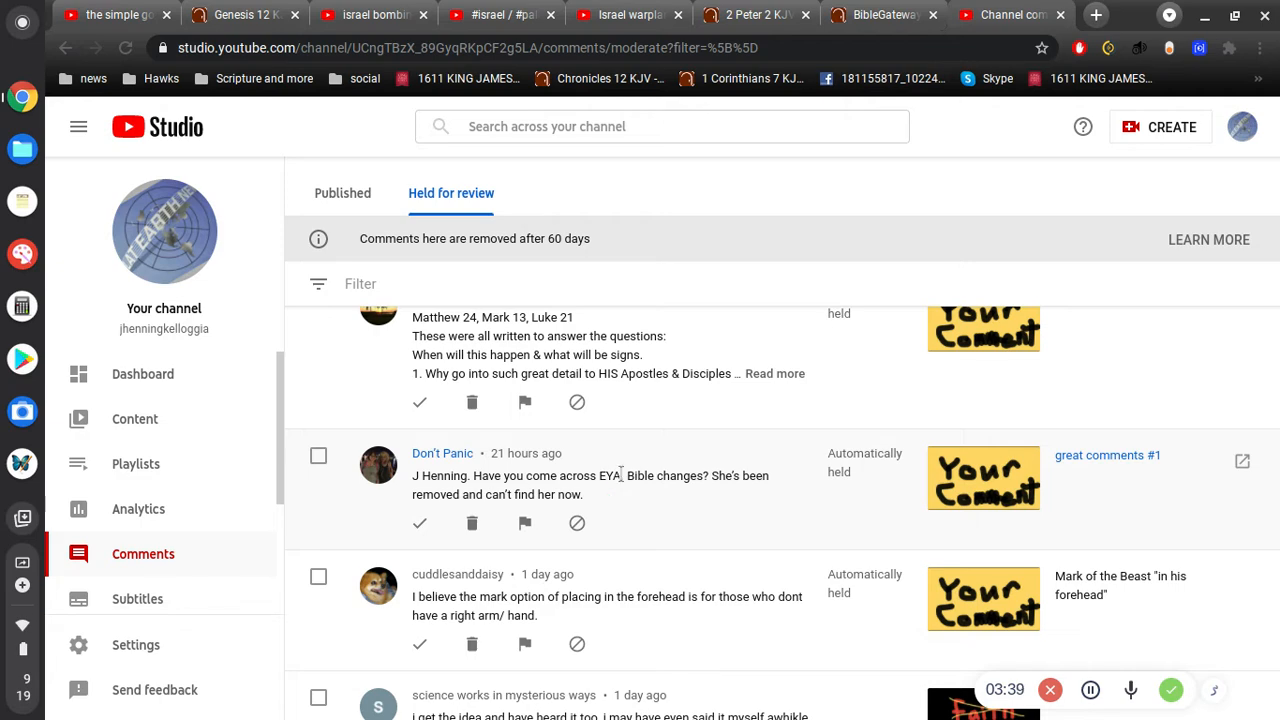
Step: Scroll to sam iam's Matthew 24, Mark 13 and Luke 21 comment and expand it to read in full
scroll(down, 3)
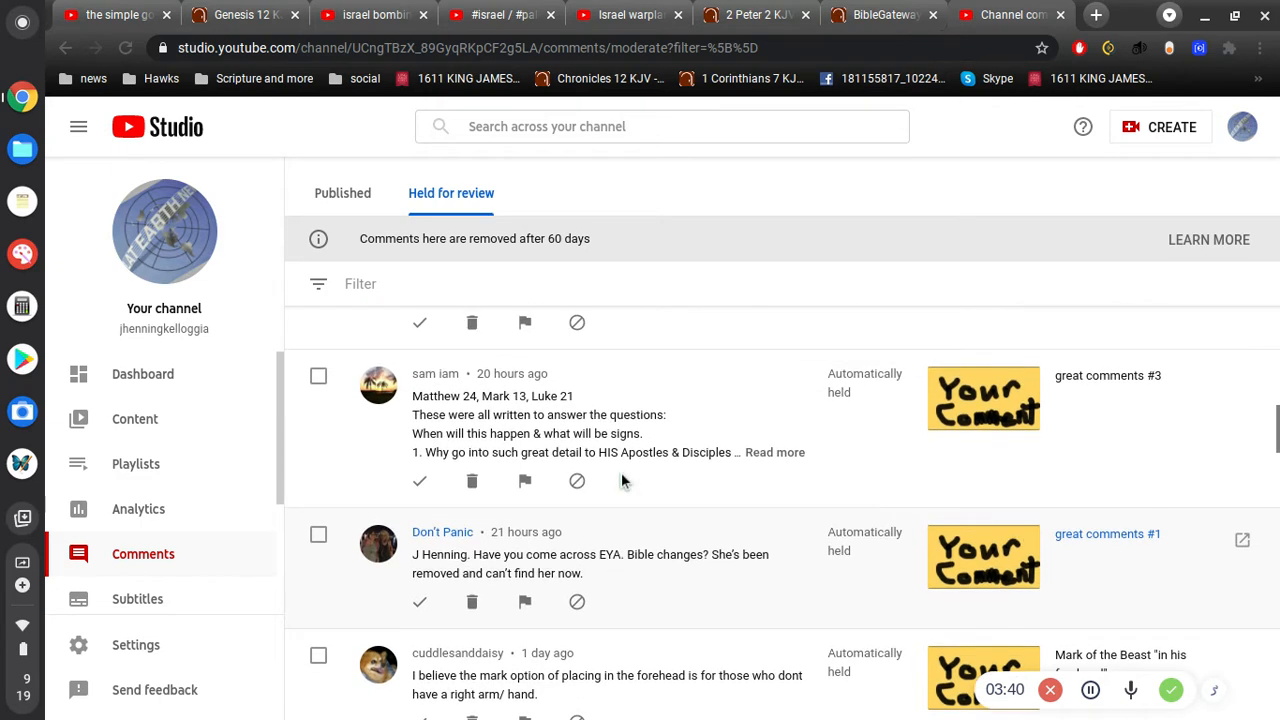
scroll(down, 3)
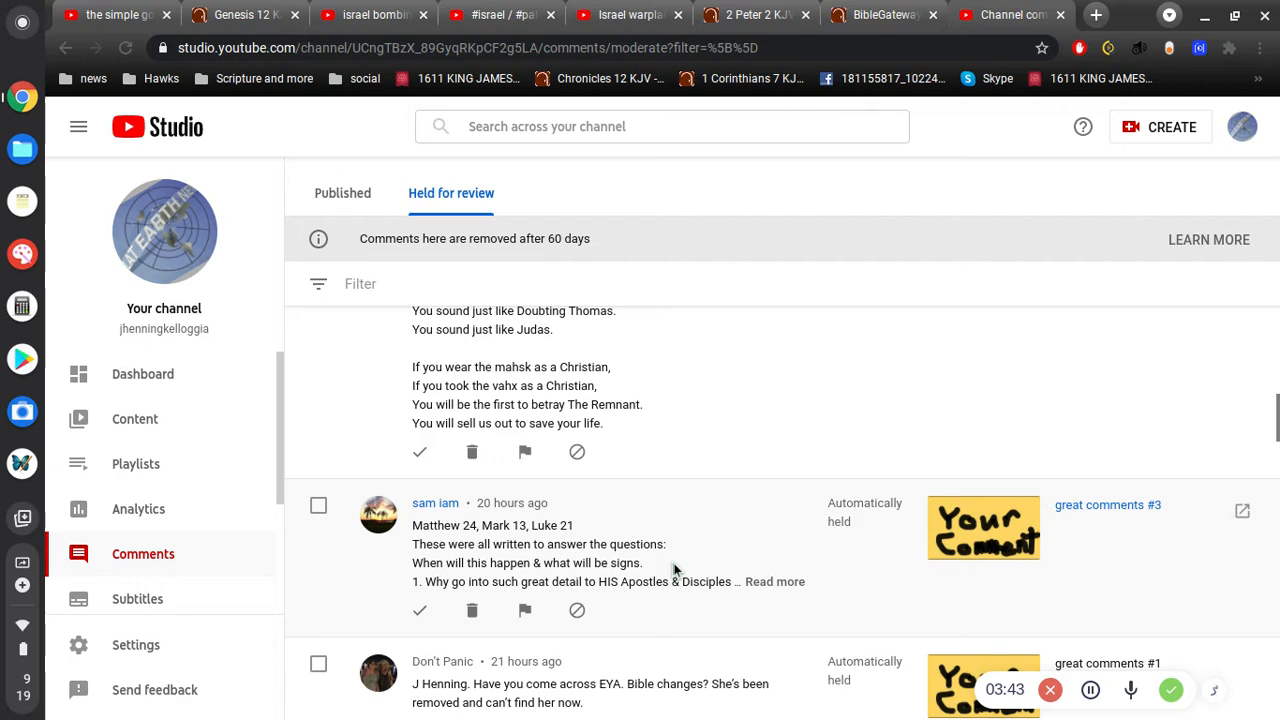
scroll(down, 3)
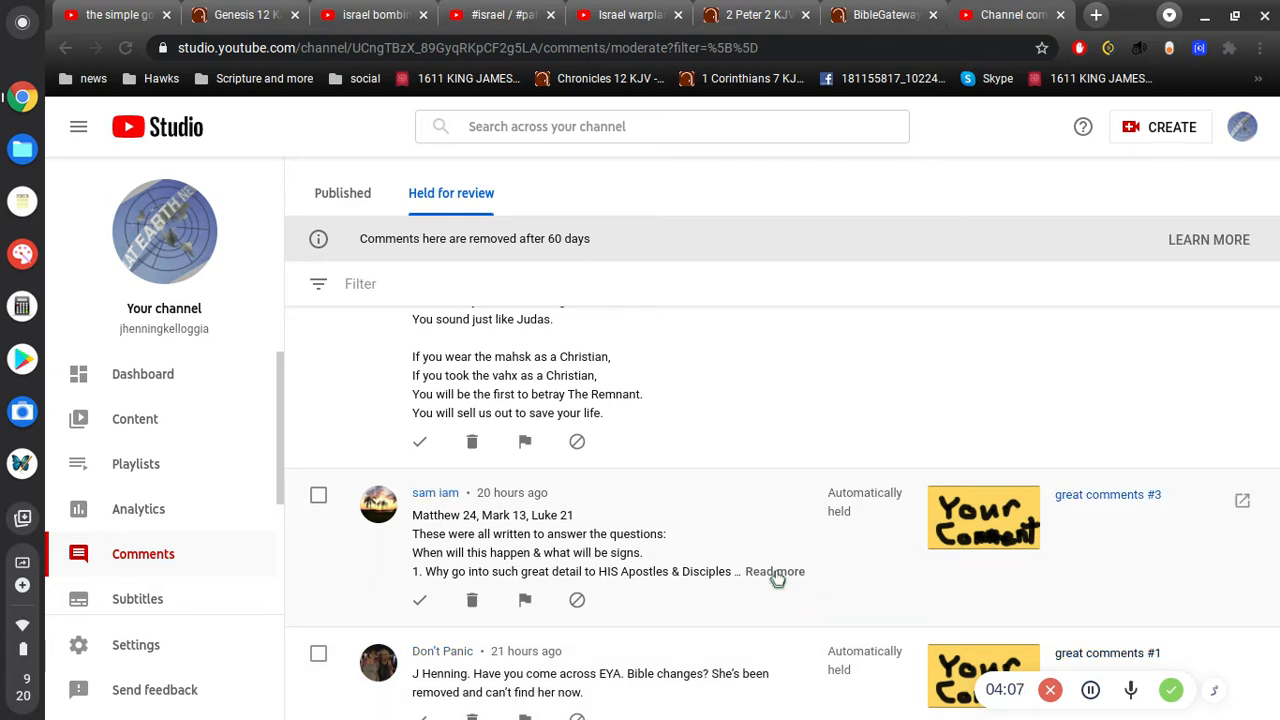
click(776, 572)
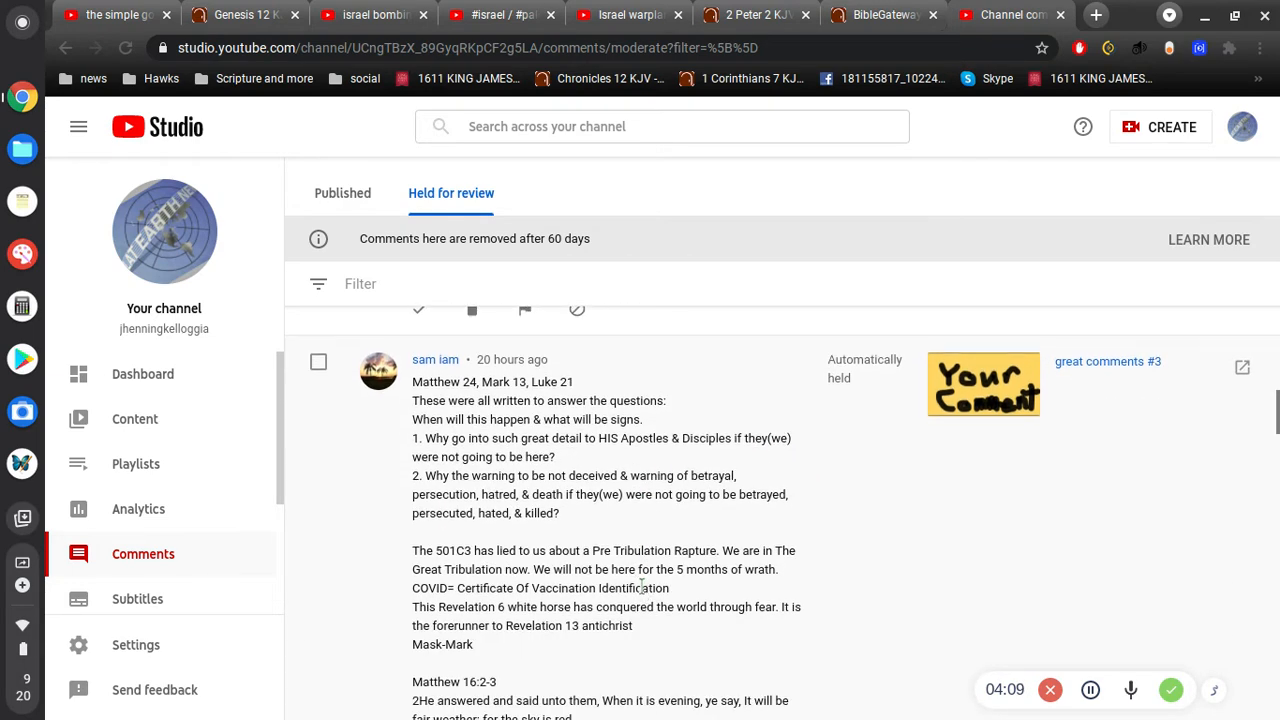
scroll(down, 3)
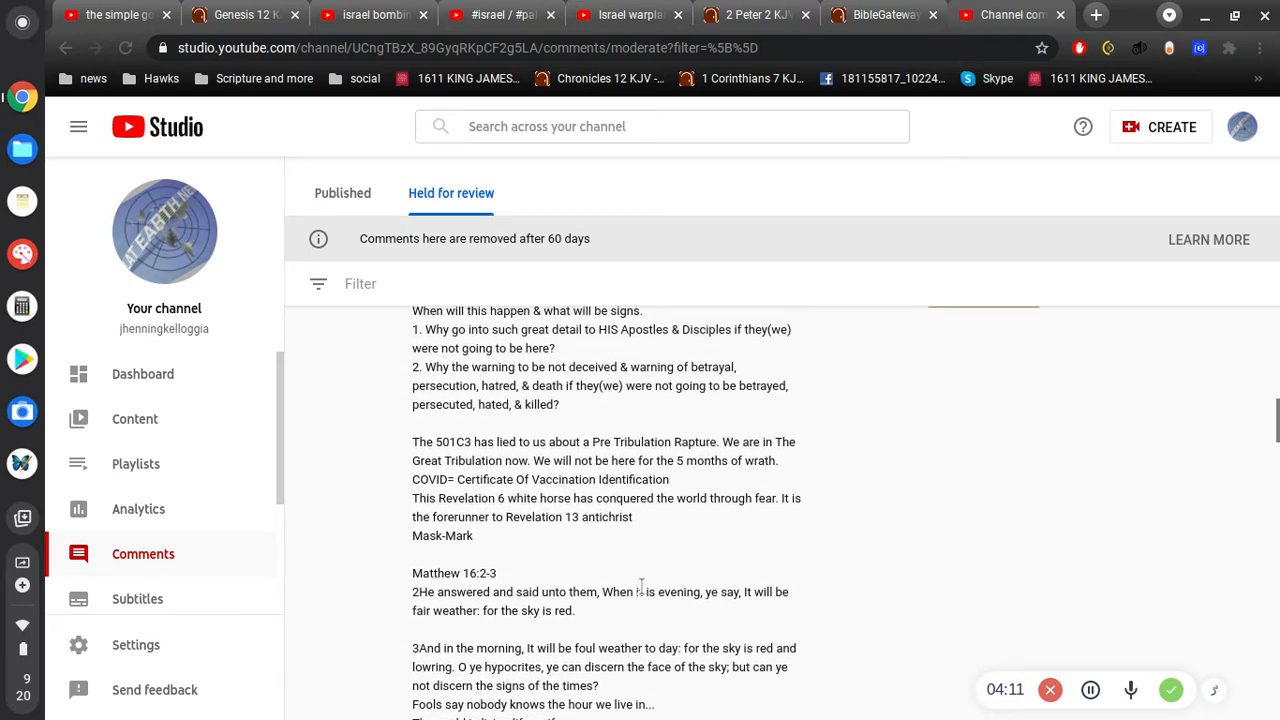
scroll(down, 3)
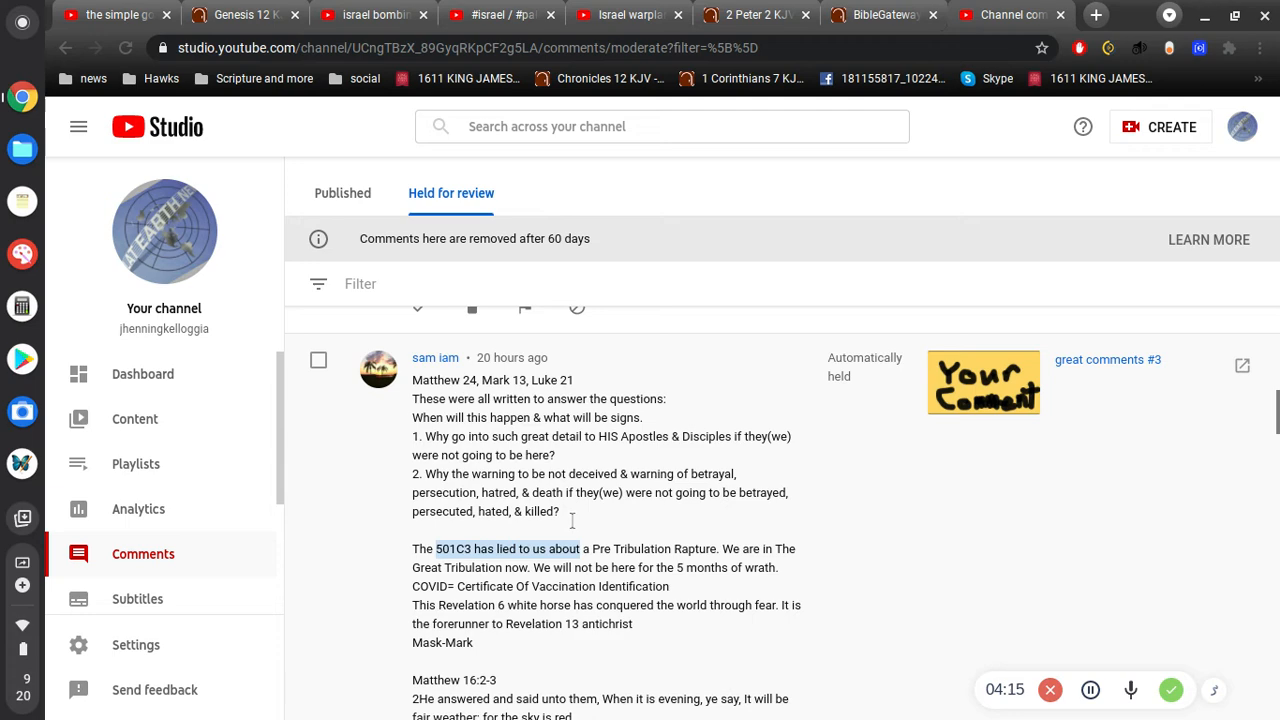
scroll(down, 3)
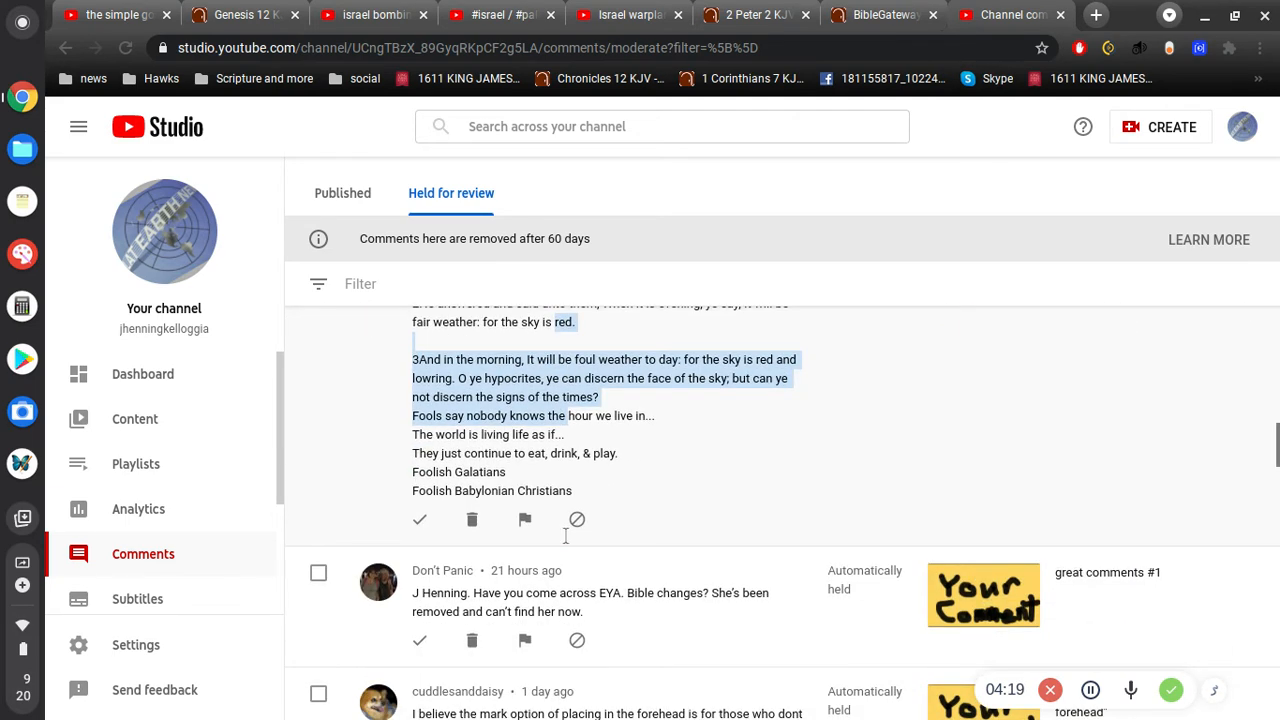
scroll(down, 3)
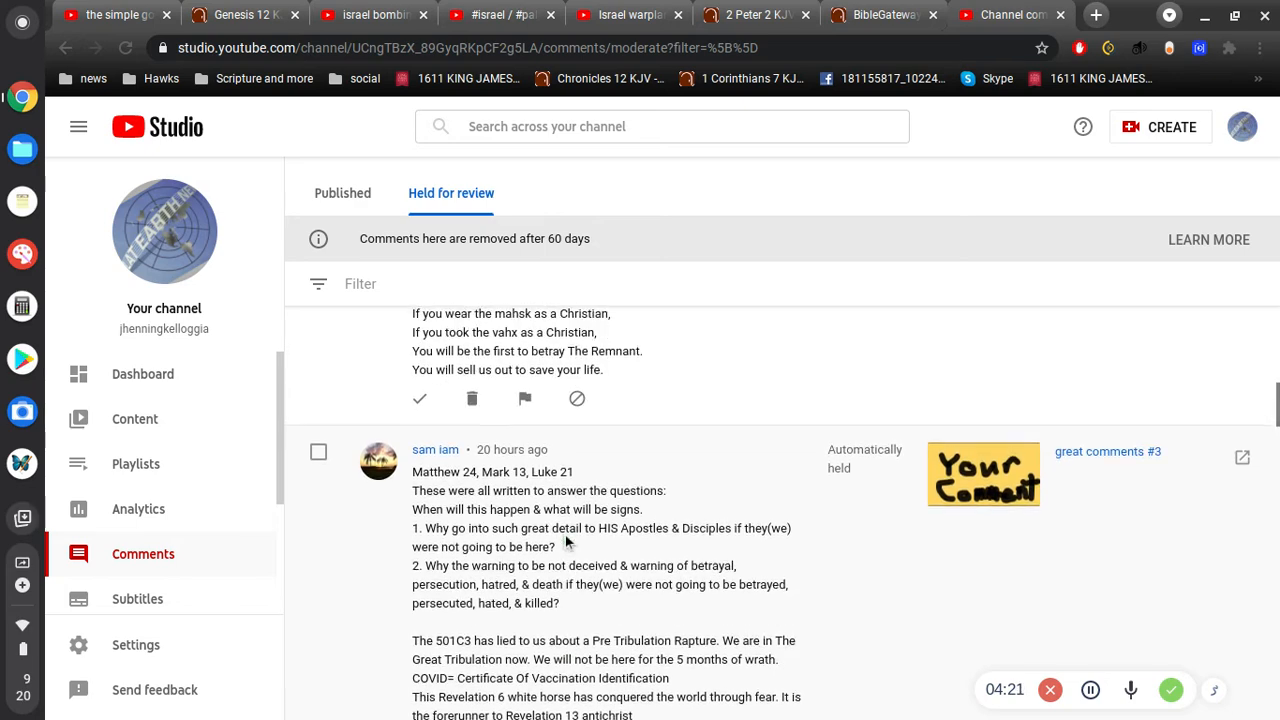
scroll(down, 3)
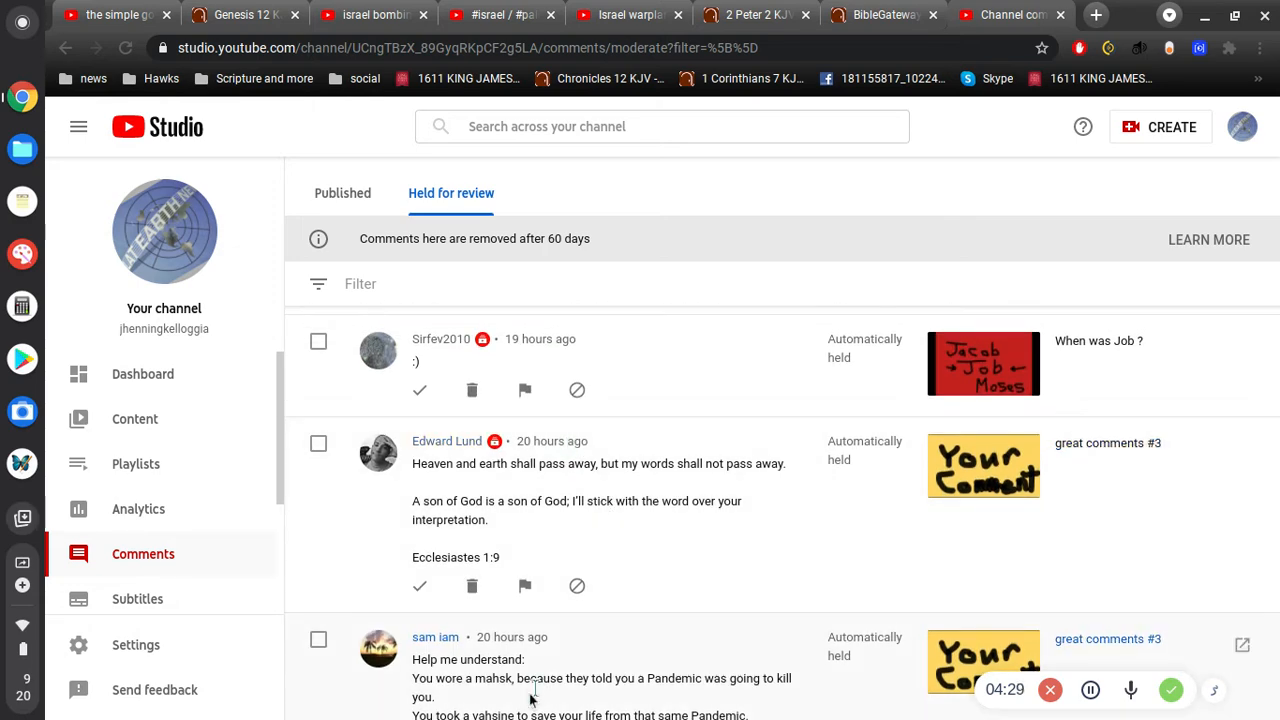
scroll(down, 3)
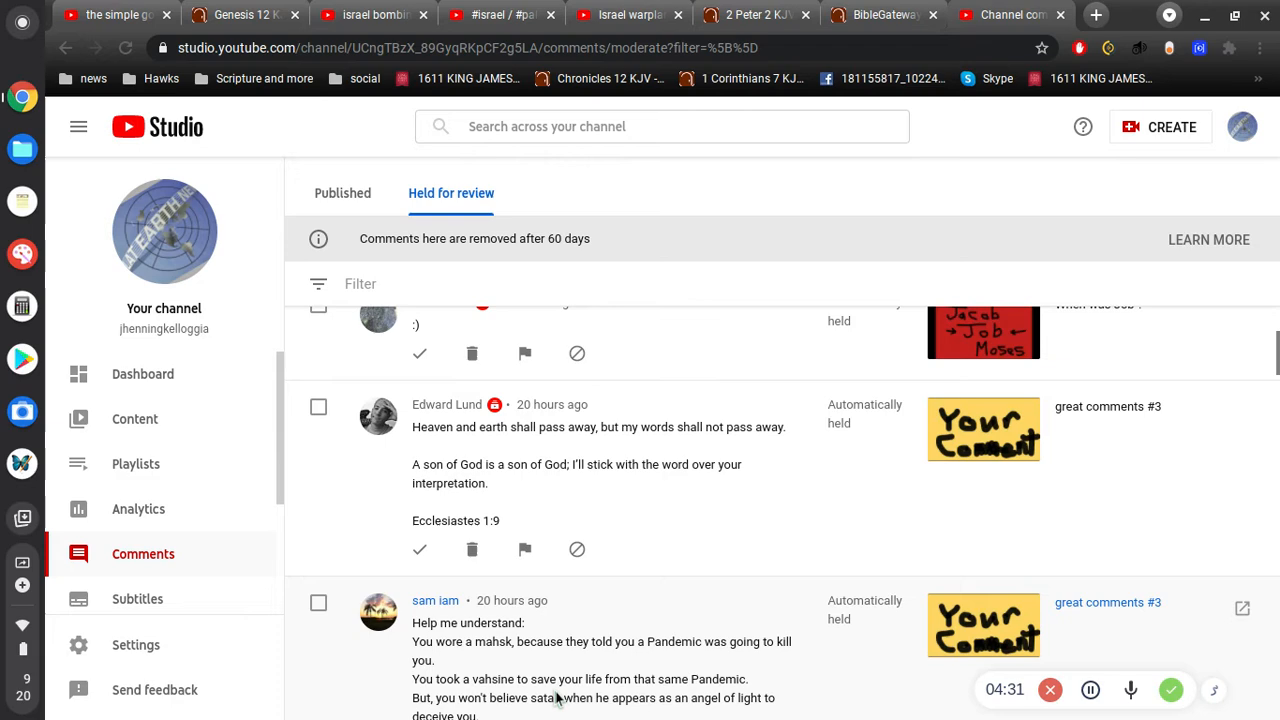
scroll(down, 3)
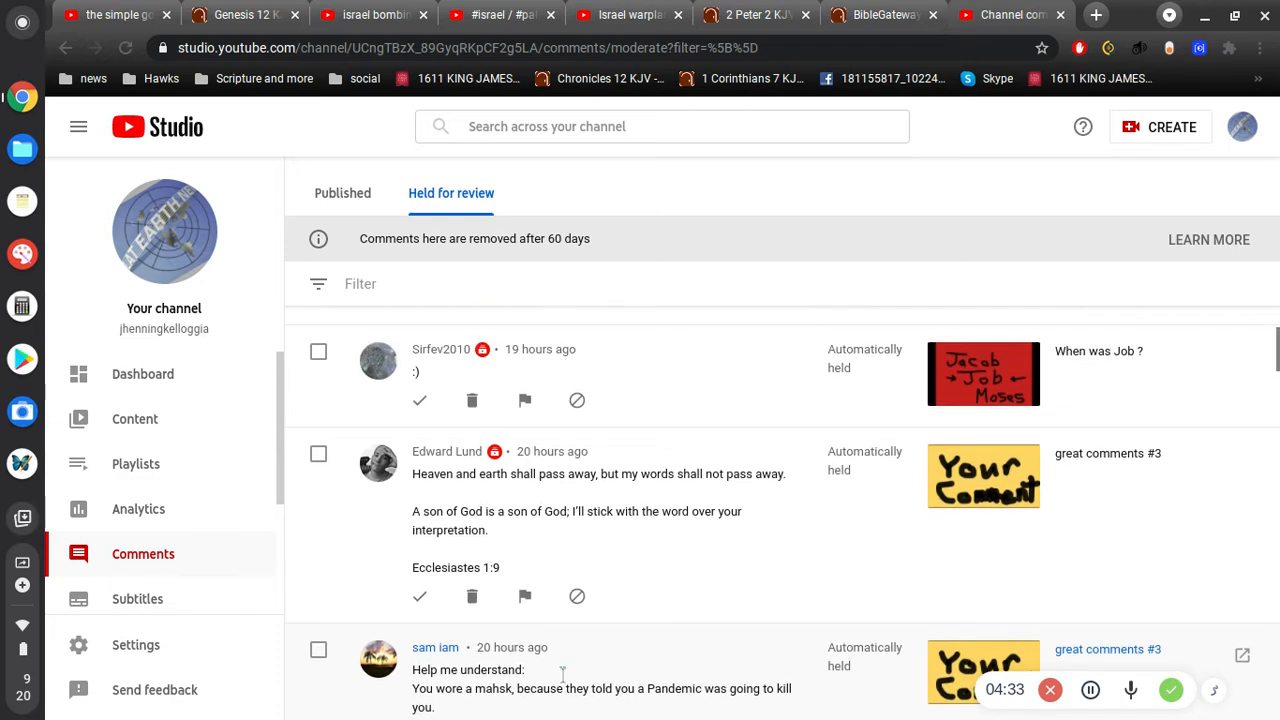
scroll(down, 3)
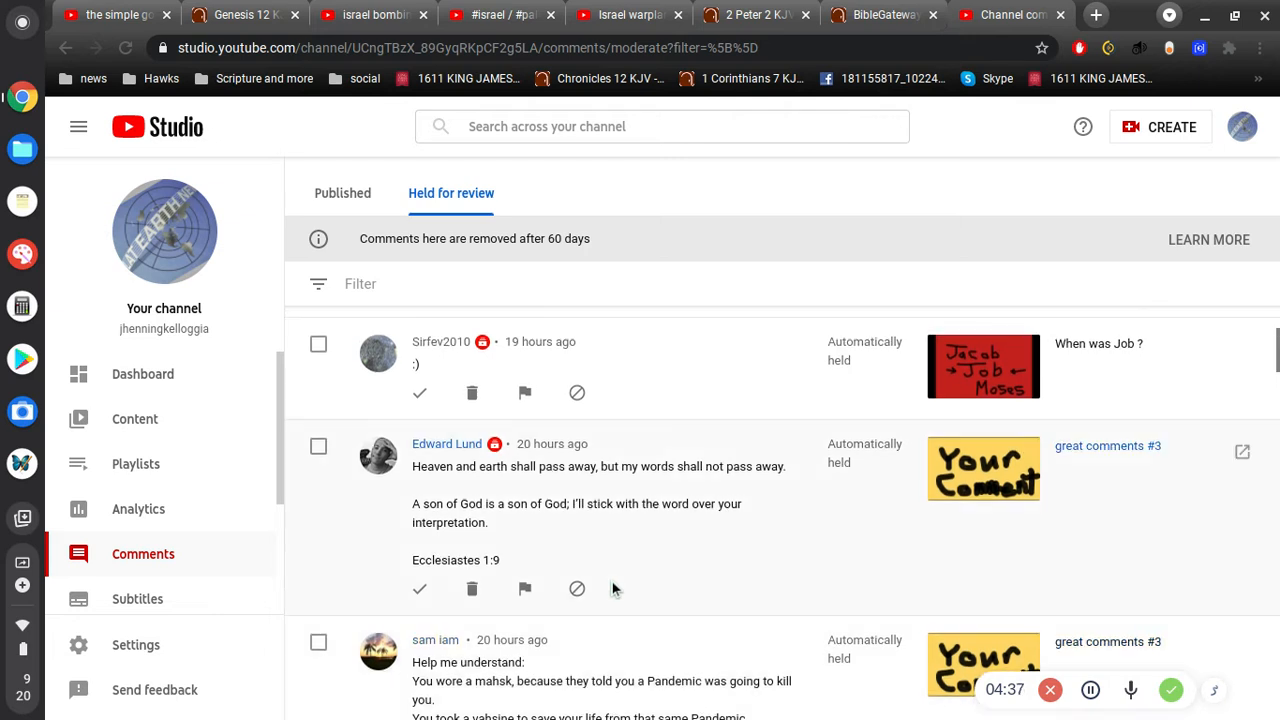
mouse_move(644, 524)
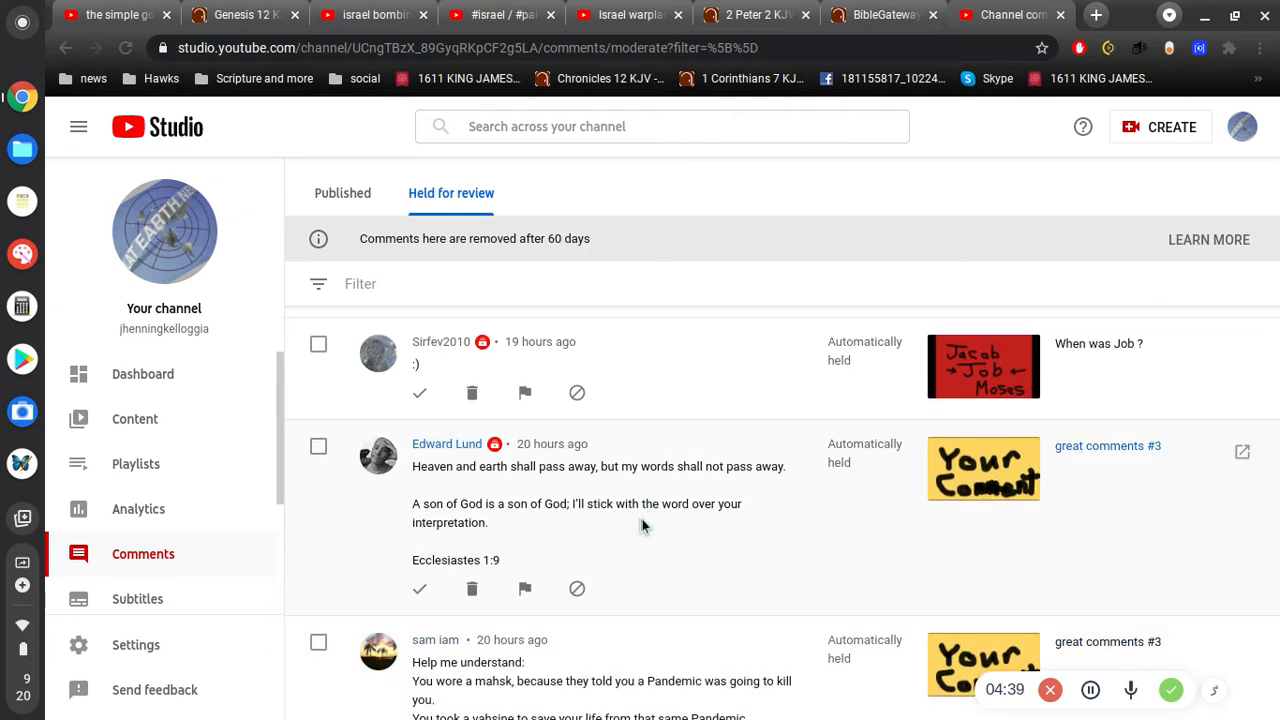
mouse_move(636, 528)
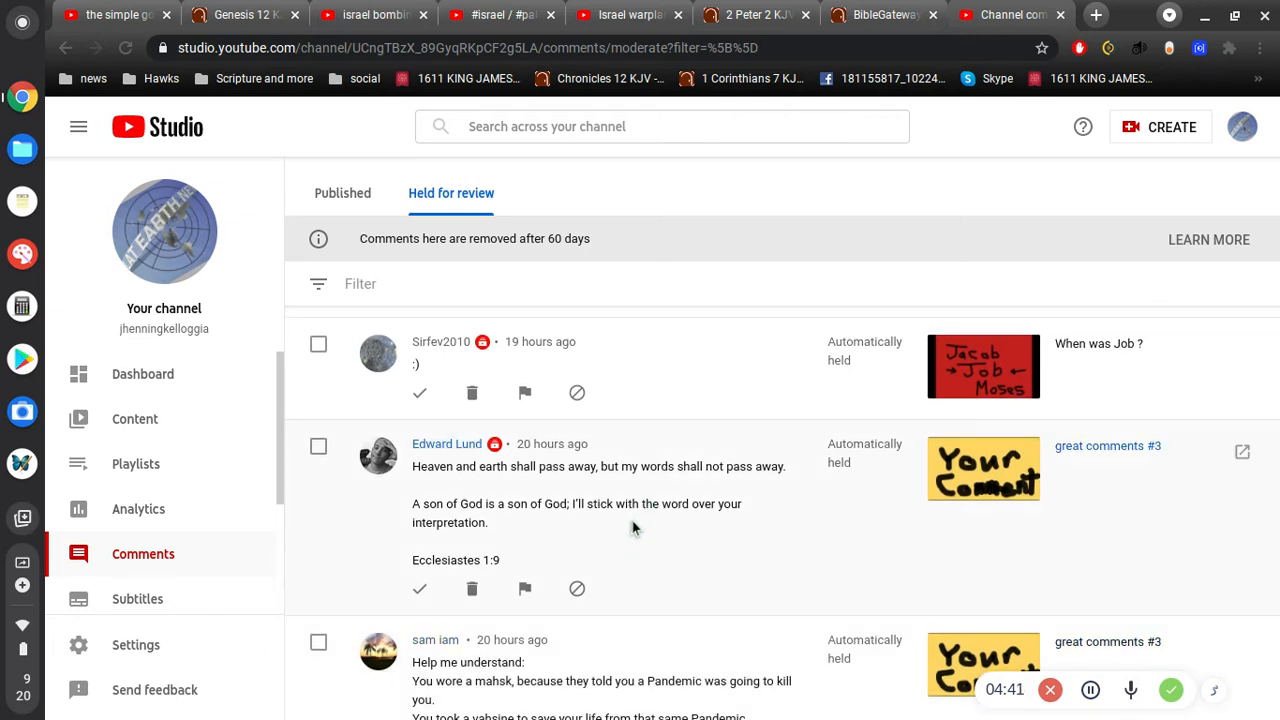
mouse_move(548, 496)
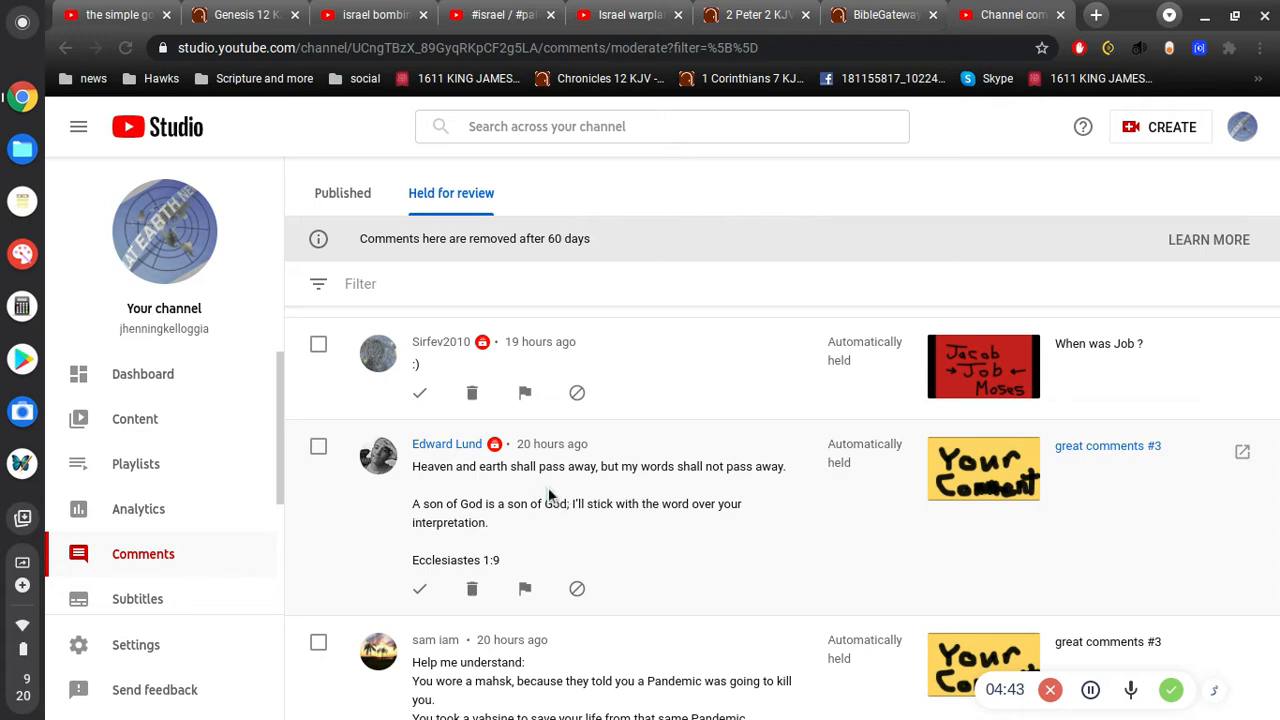
mouse_move(658, 532)
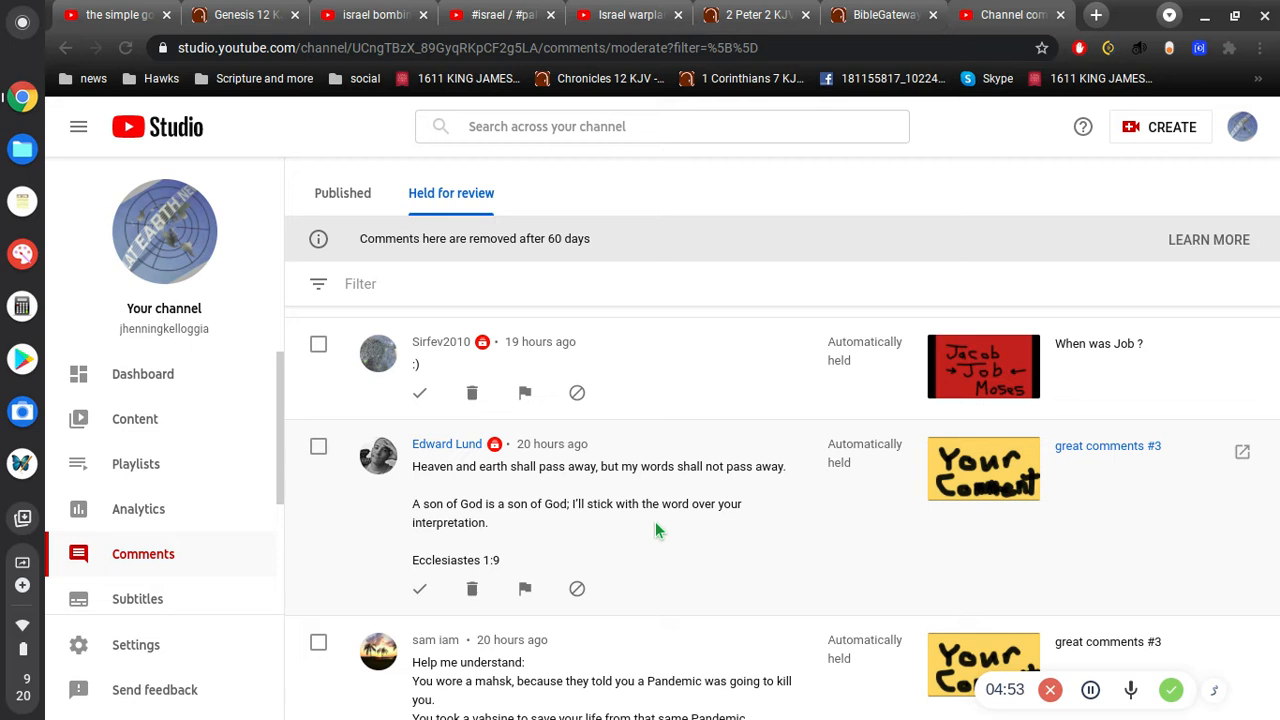
mouse_move(656, 532)
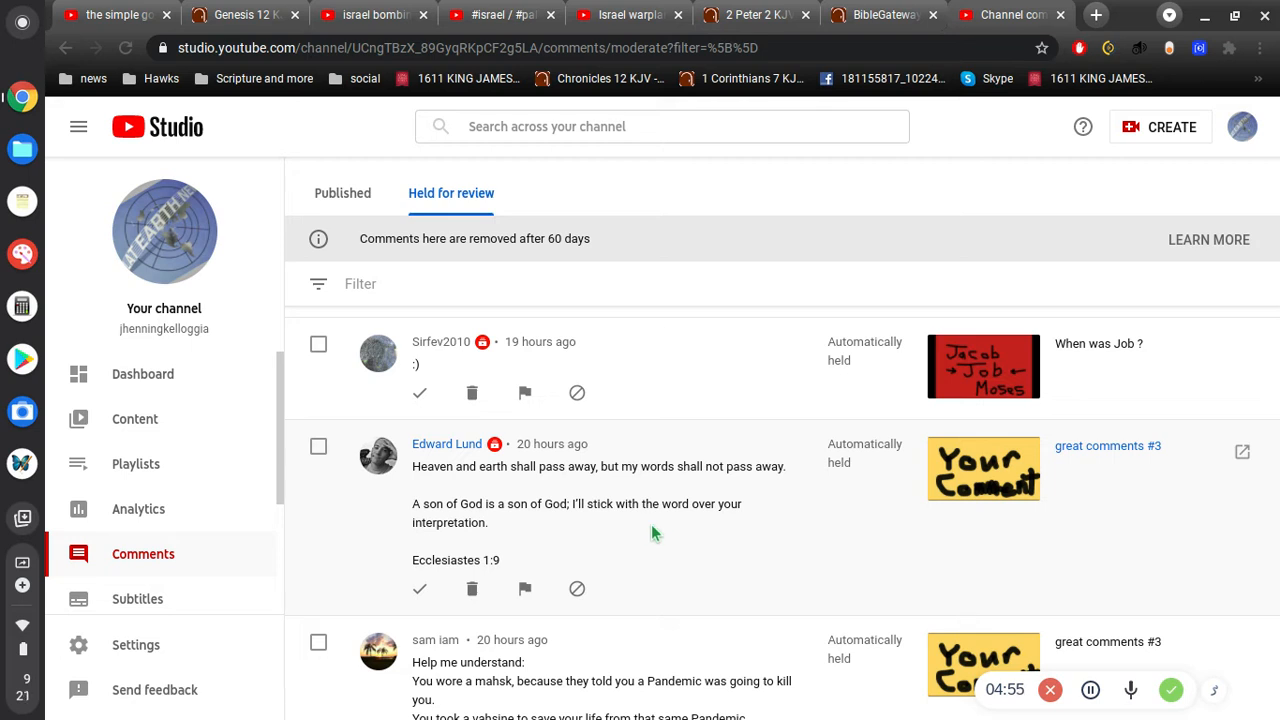
mouse_move(650, 534)
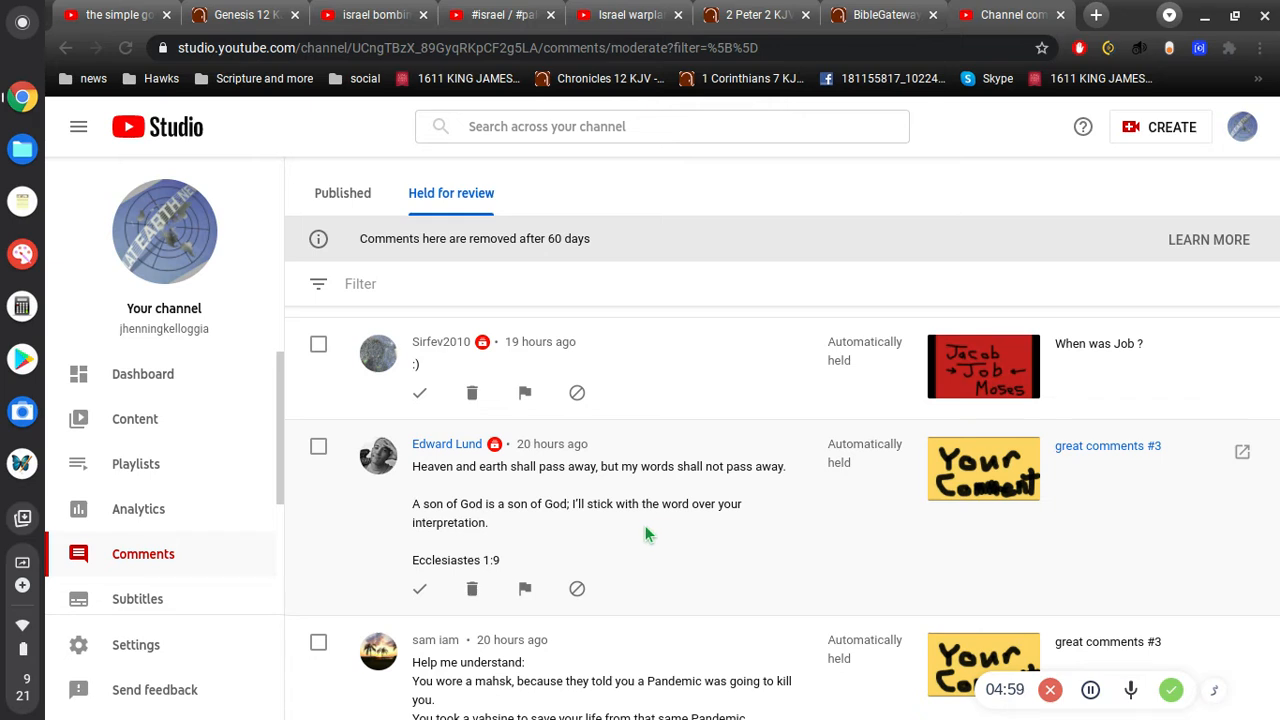
Step: Highlight the words-not-passing-away lines and the phrase 'A son of God' in the Ecclesiastes 1:9 comment
drag(618, 466, 488, 522)
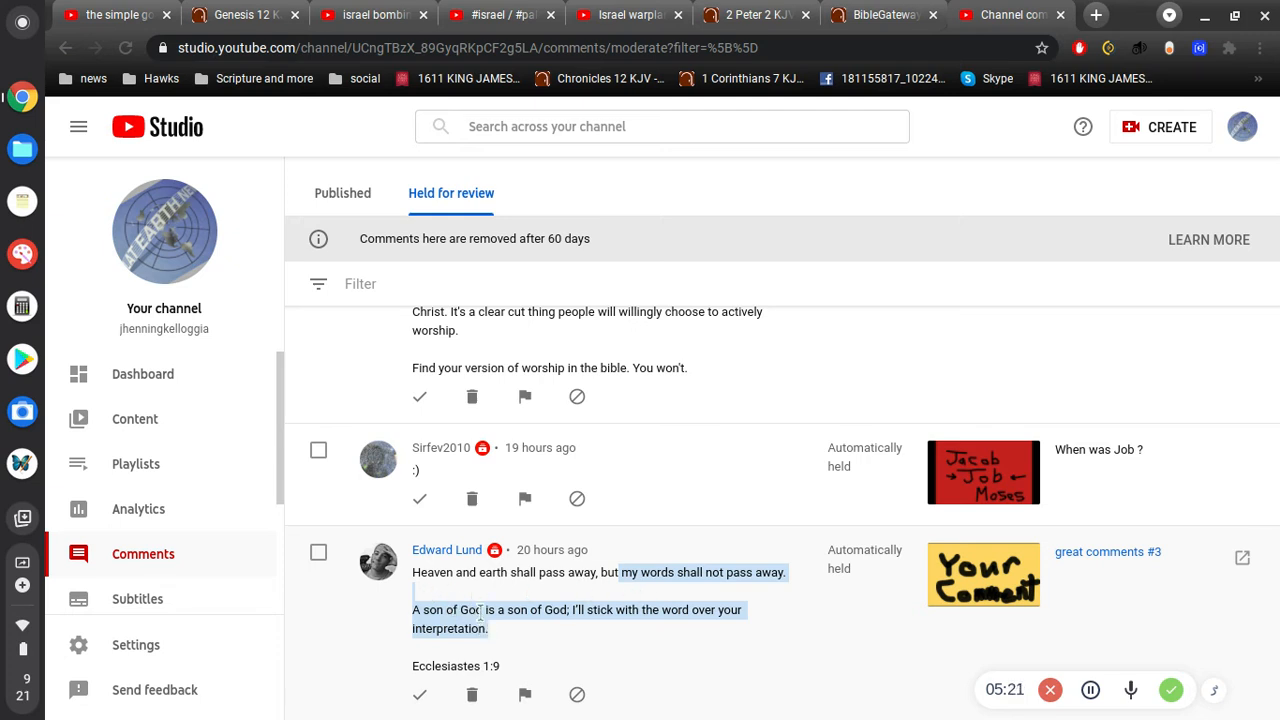
drag(486, 608, 412, 548)
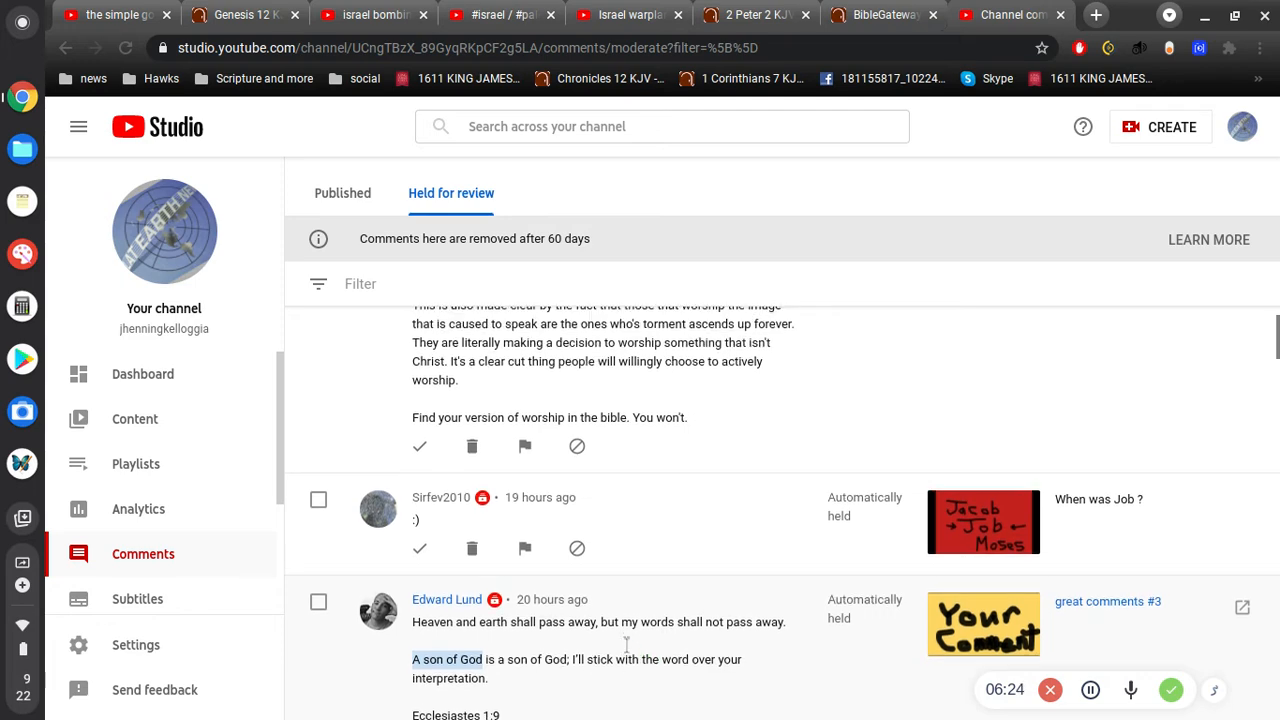
scroll(down, 3)
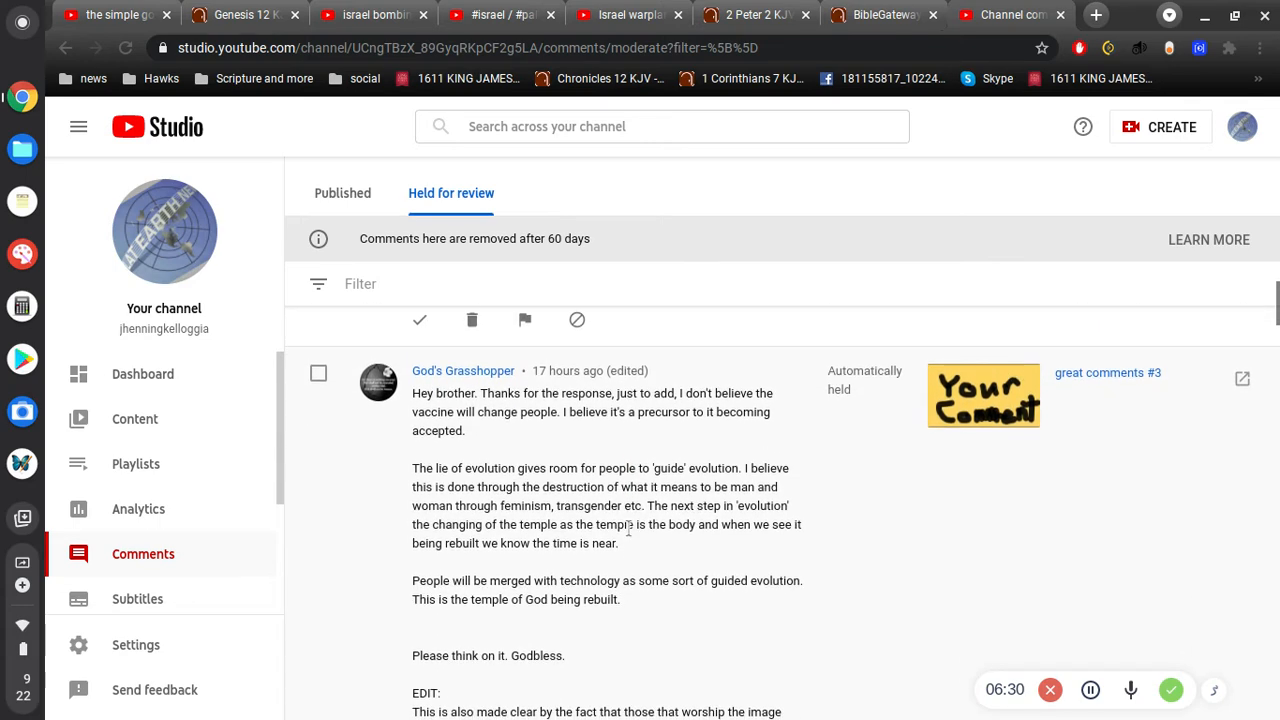
Step: Scroll through God's Grasshopper's comment on vaccines, evolution and rebuilding the temple
scroll(down, 3)
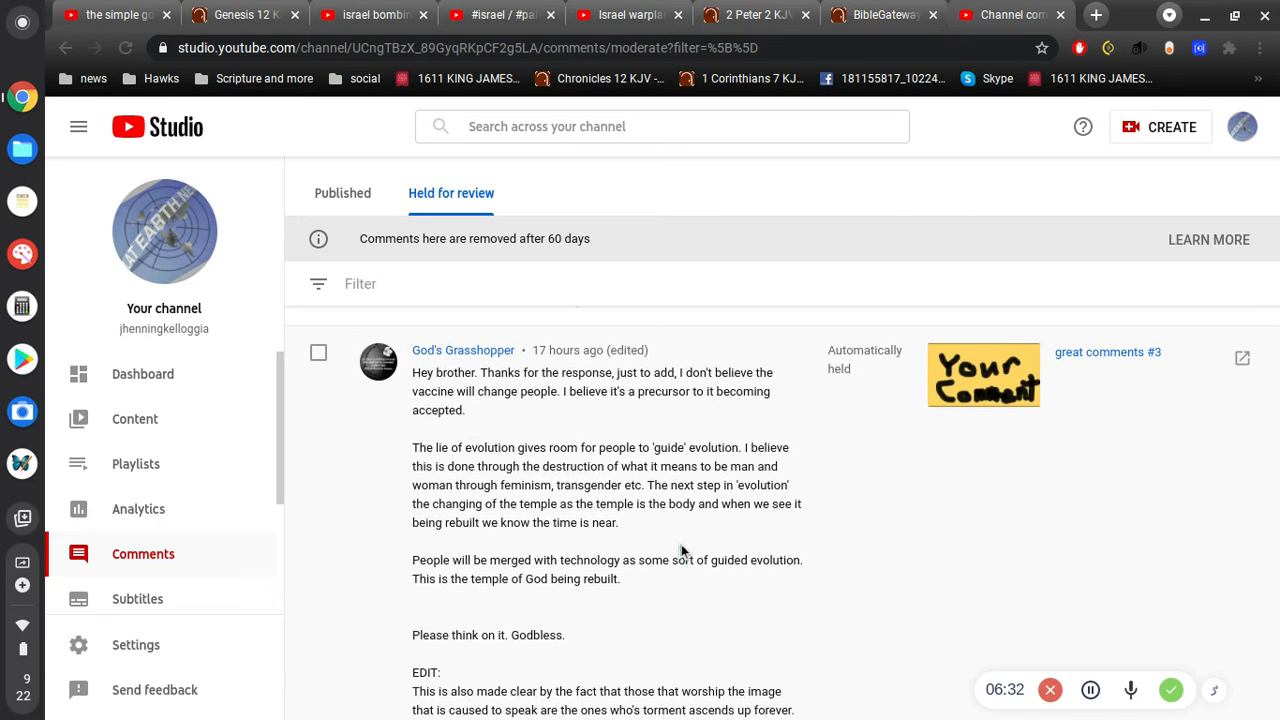
mouse_move(738, 424)
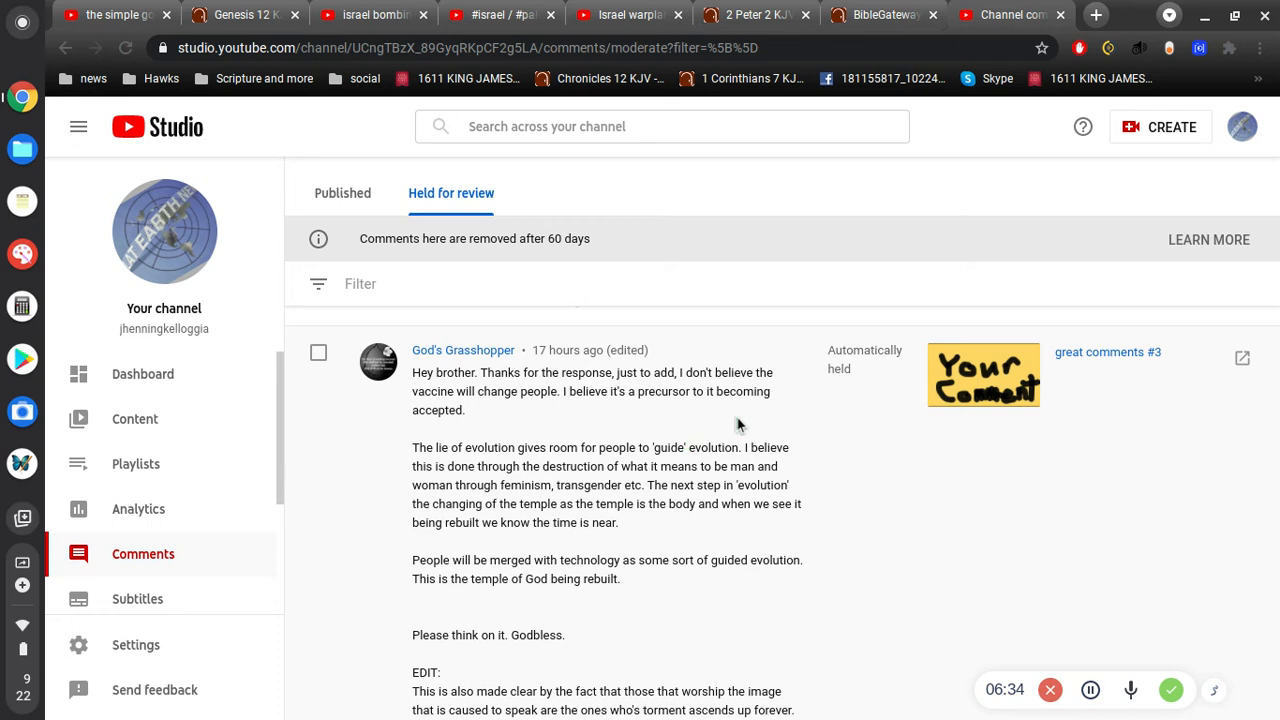
mouse_move(636, 418)
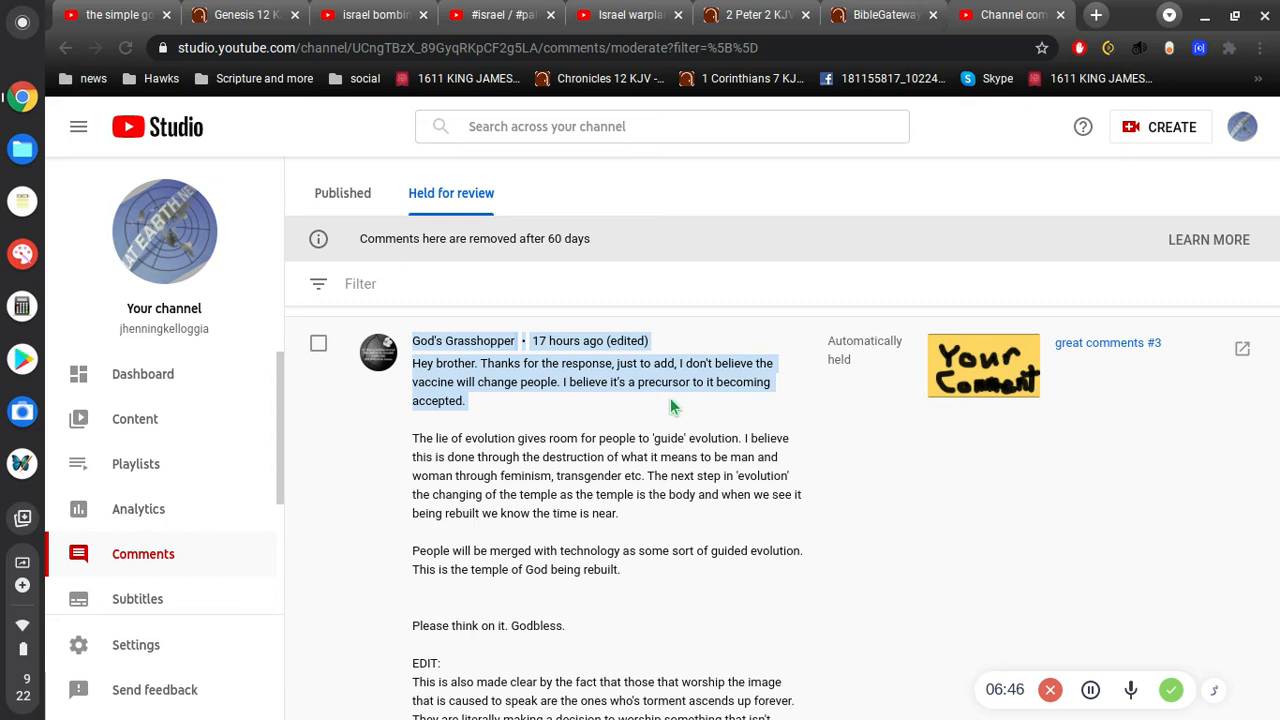
mouse_move(660, 512)
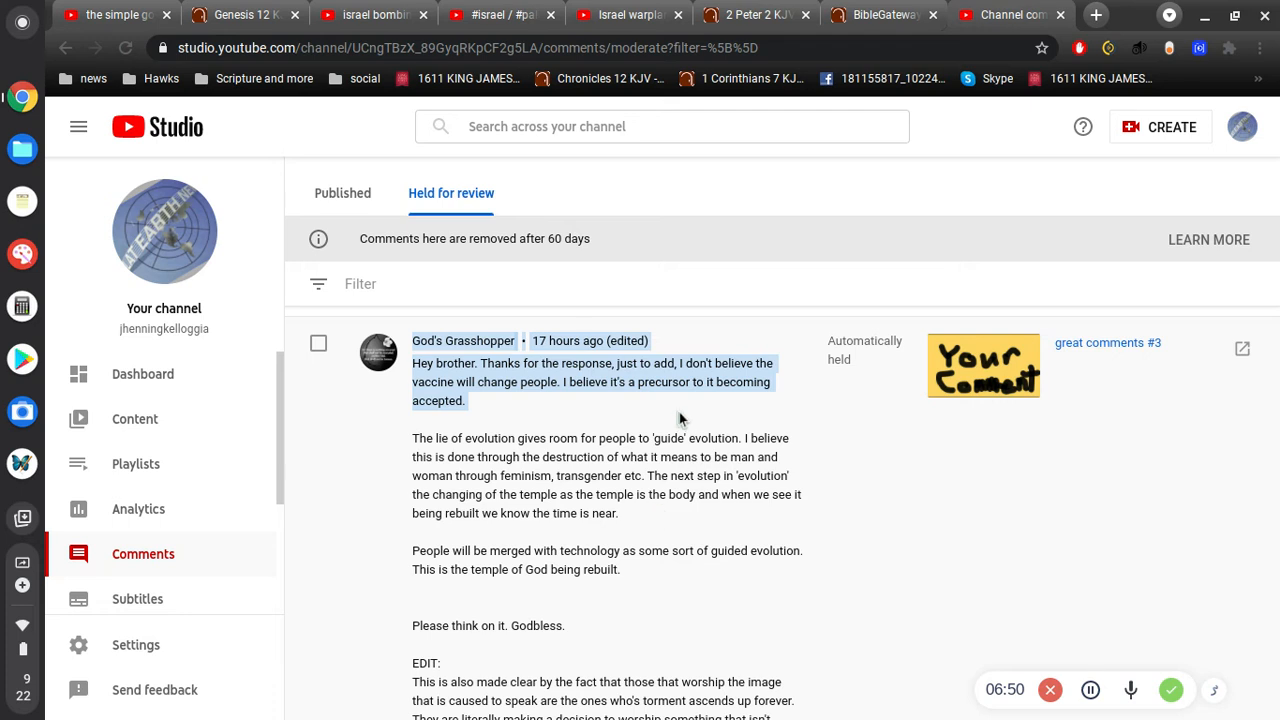
mouse_move(742, 360)
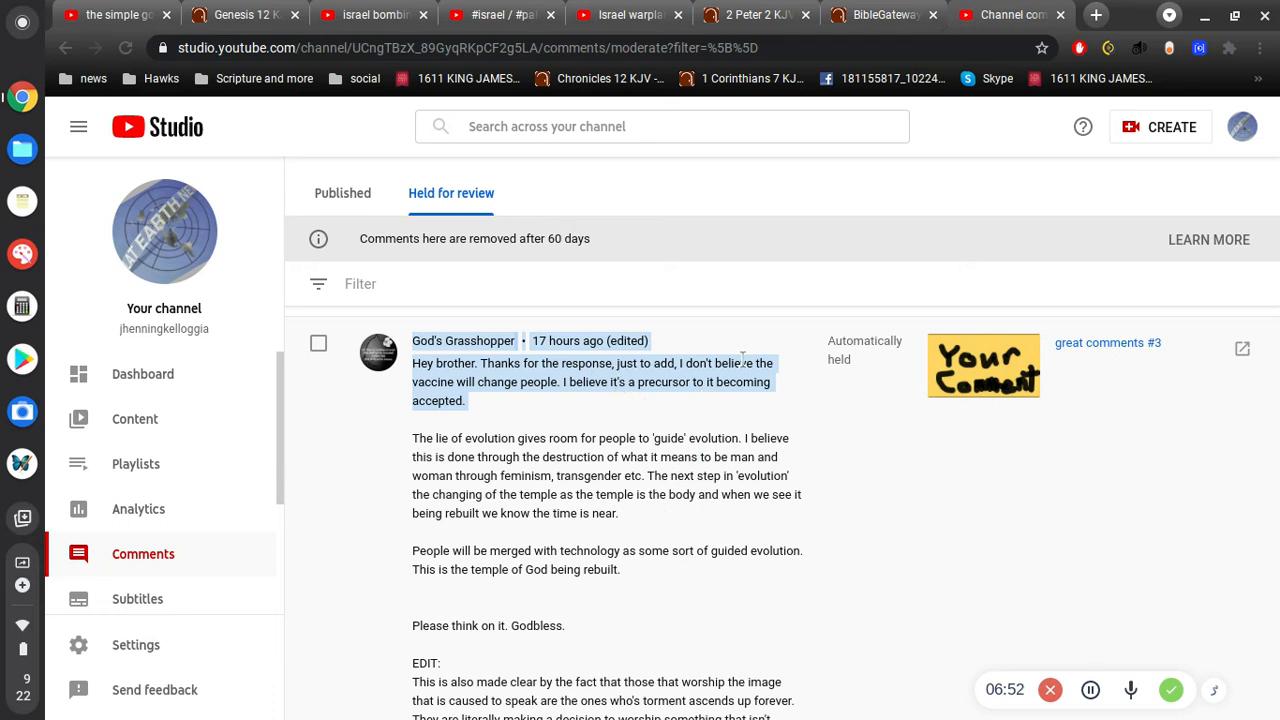
mouse_move(478, 476)
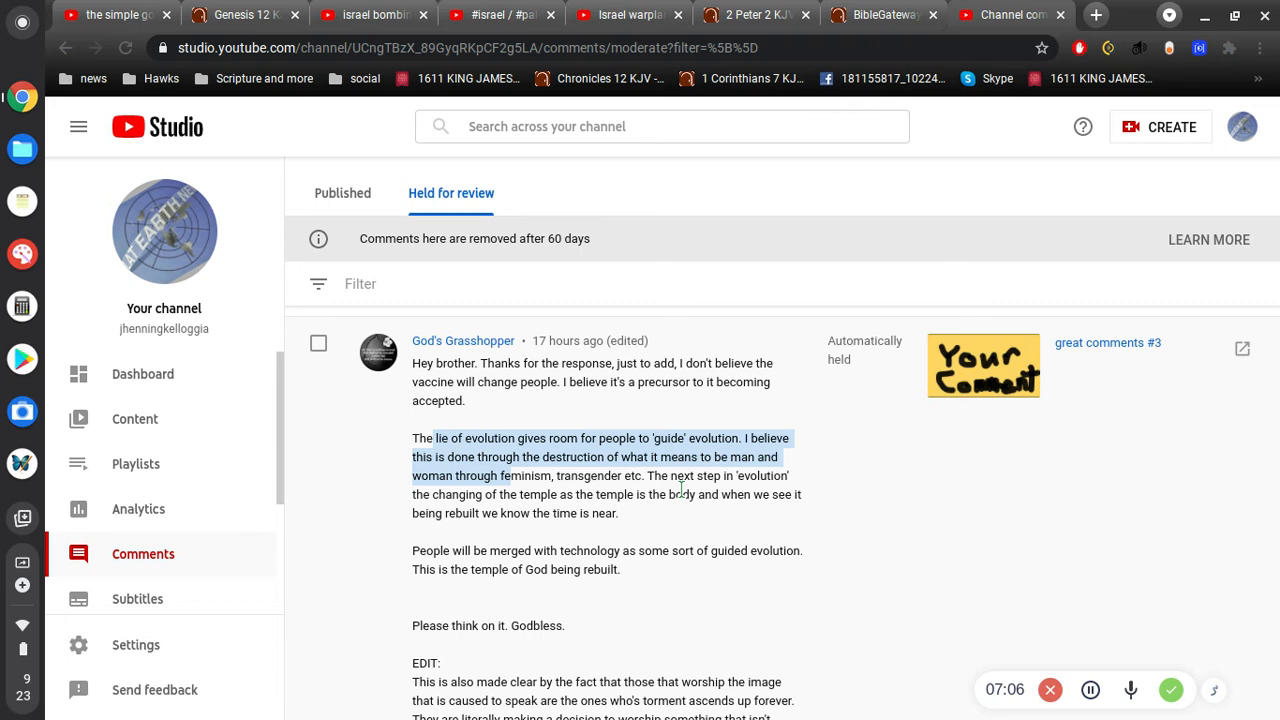
mouse_move(700, 512)
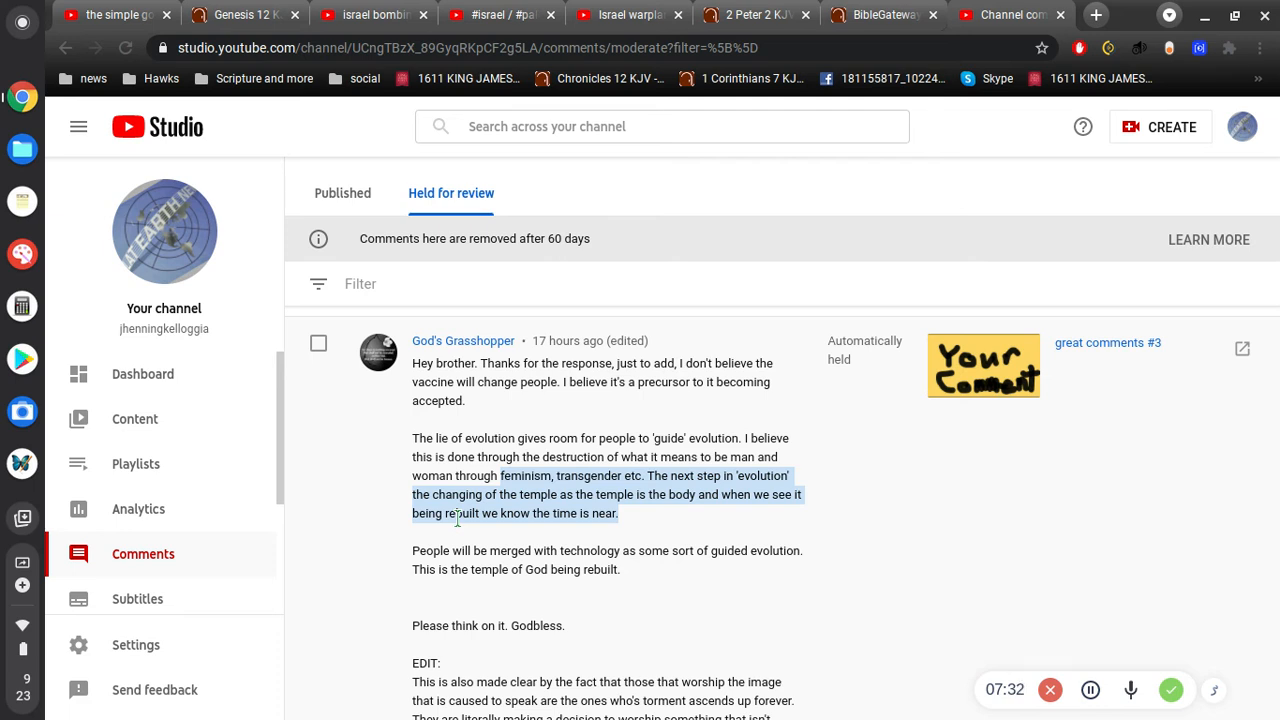
mouse_move(680, 588)
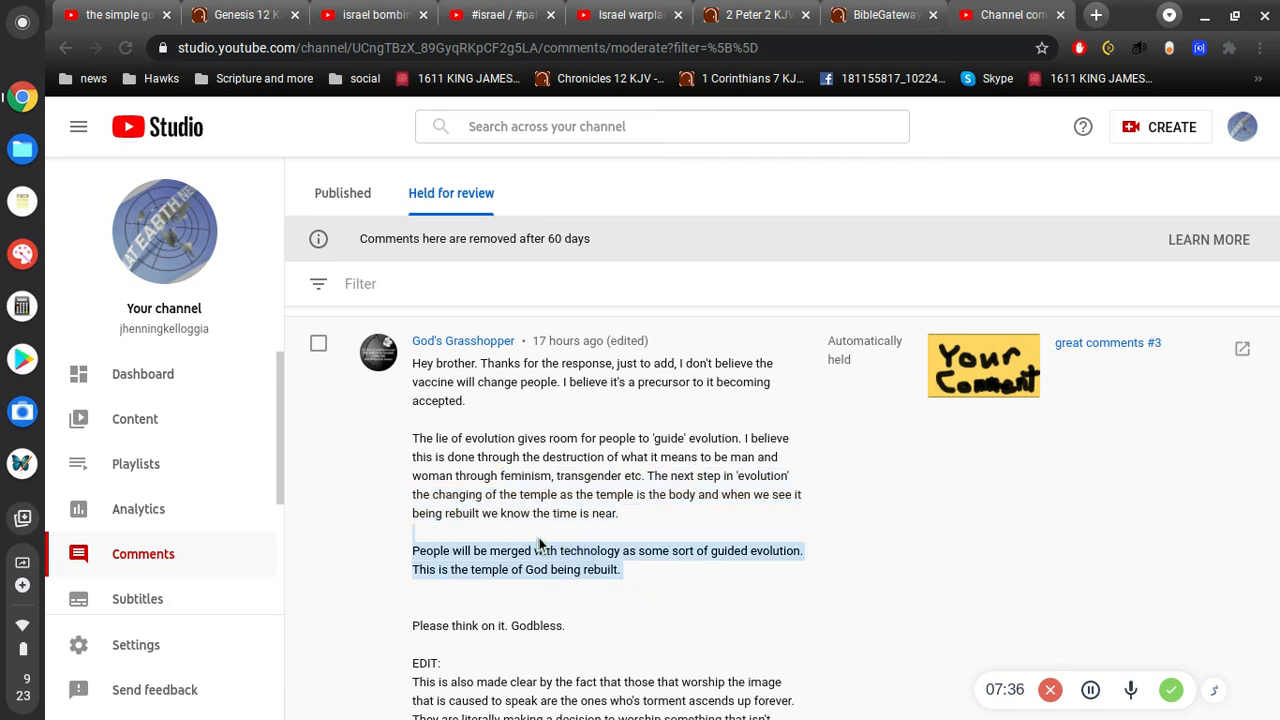
mouse_move(656, 576)
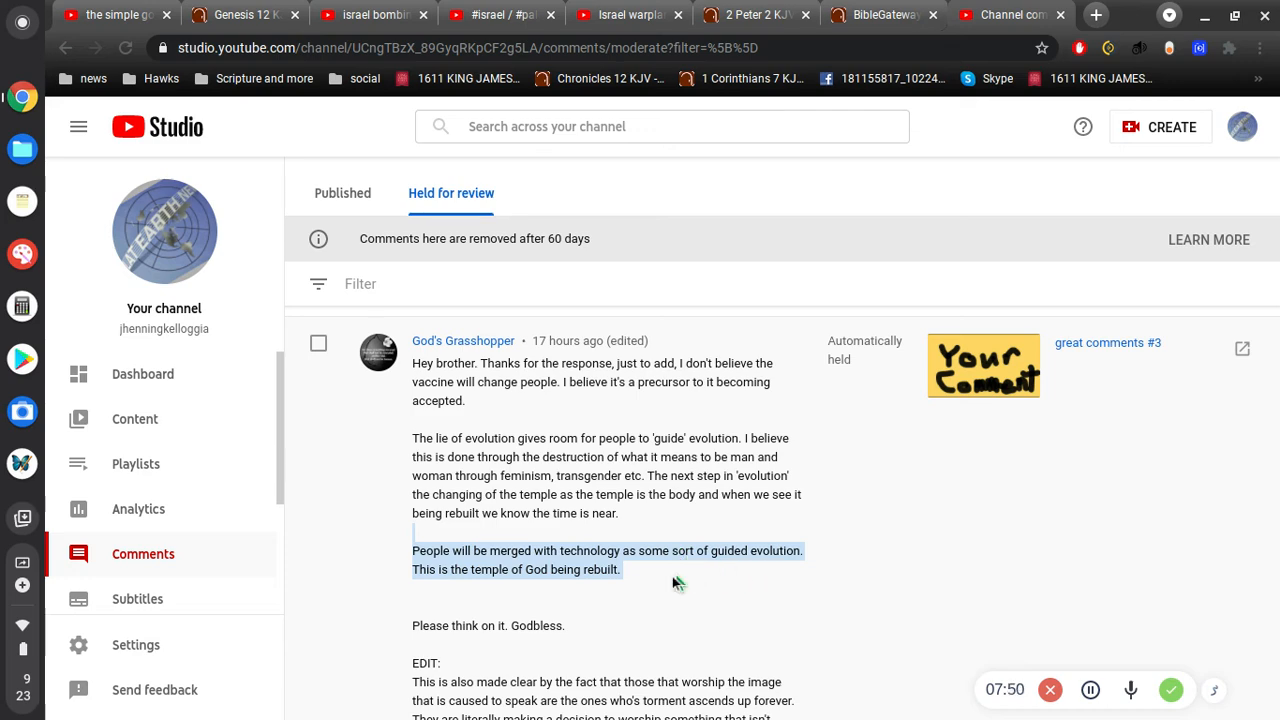
scroll(down, 3)
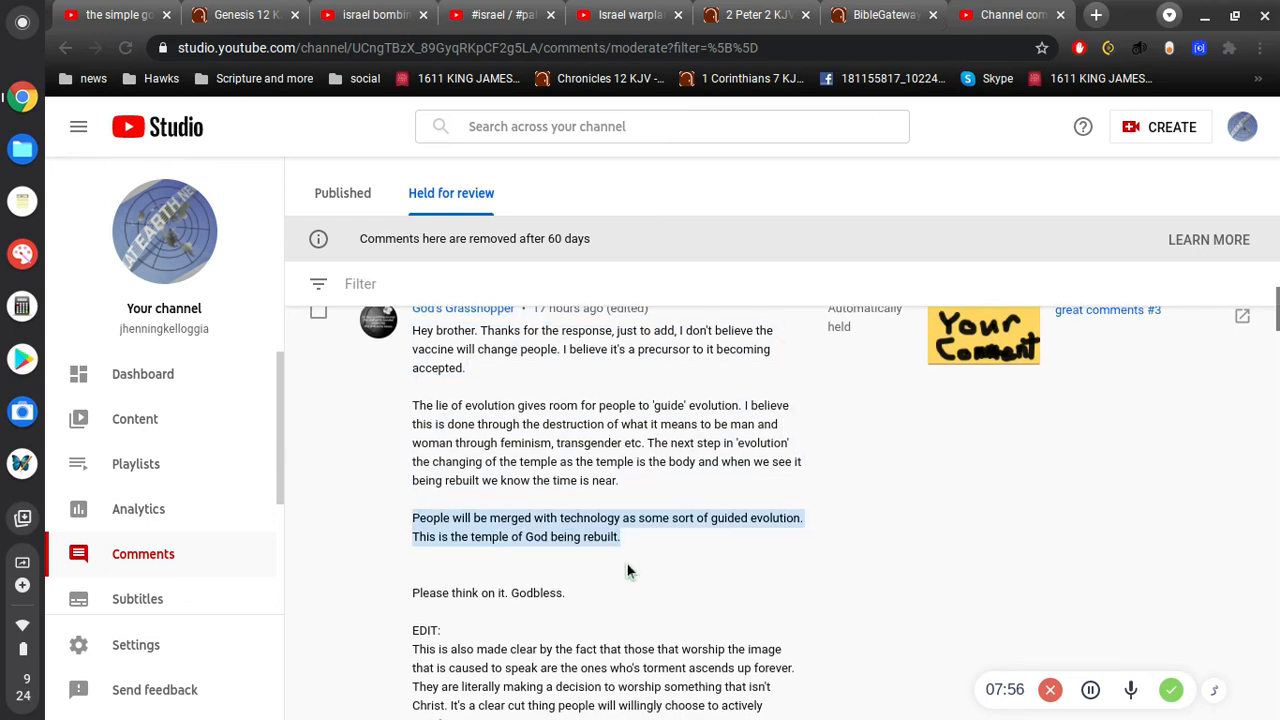
scroll(down, 3)
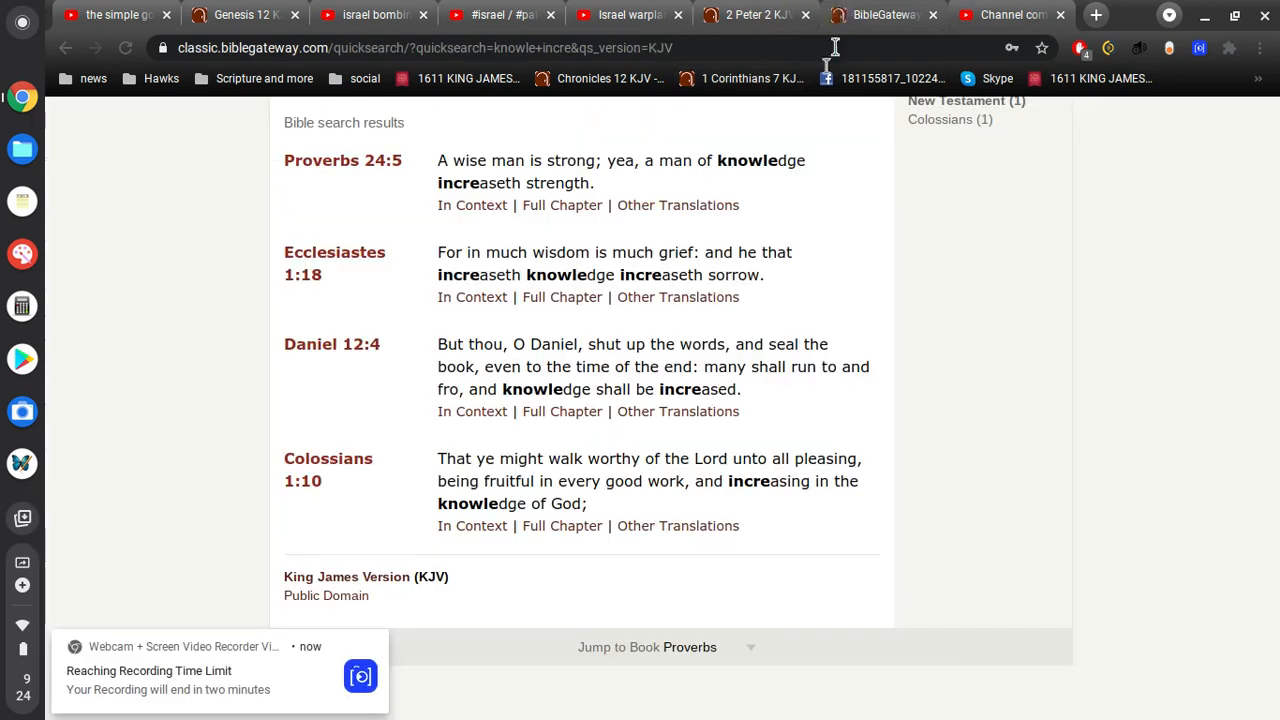
Step: Search BibleGateway KJV for 'temple', narrow to John, and mark John 2:21 about the temple of his body
scroll(up, 3)
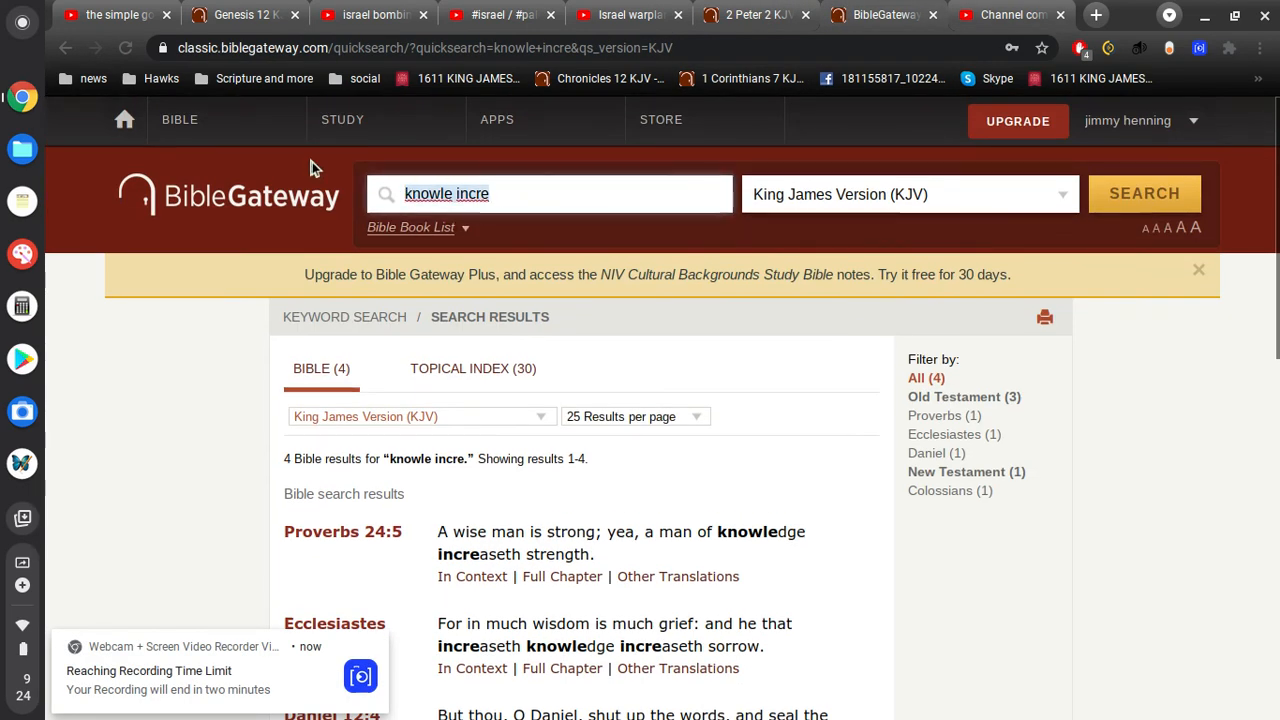
text(temple spok)
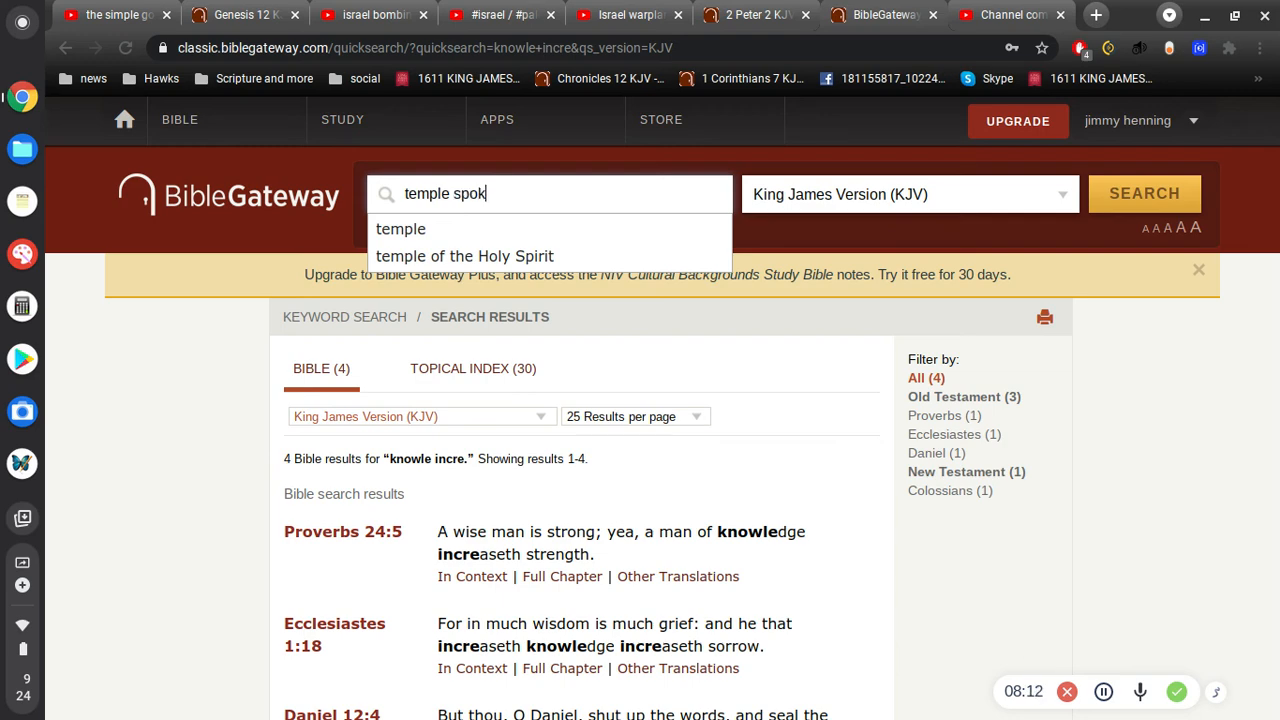
click(1144, 192)
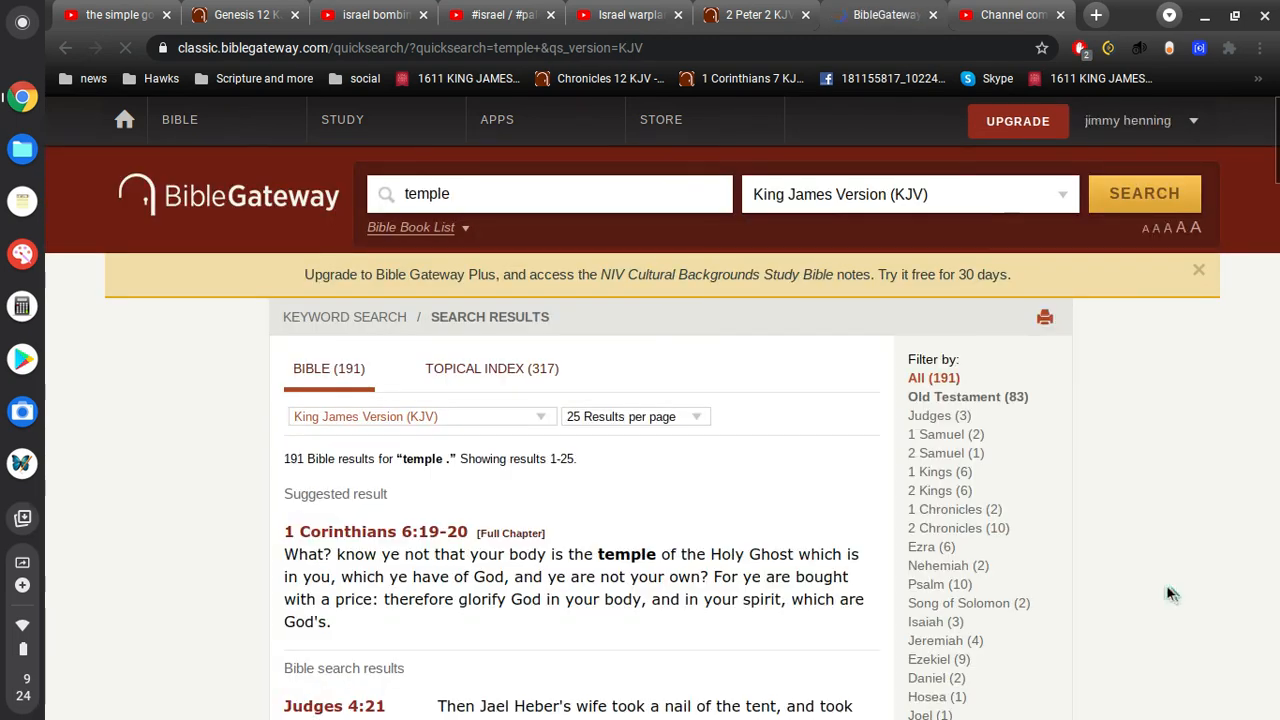
scroll(down, 3)
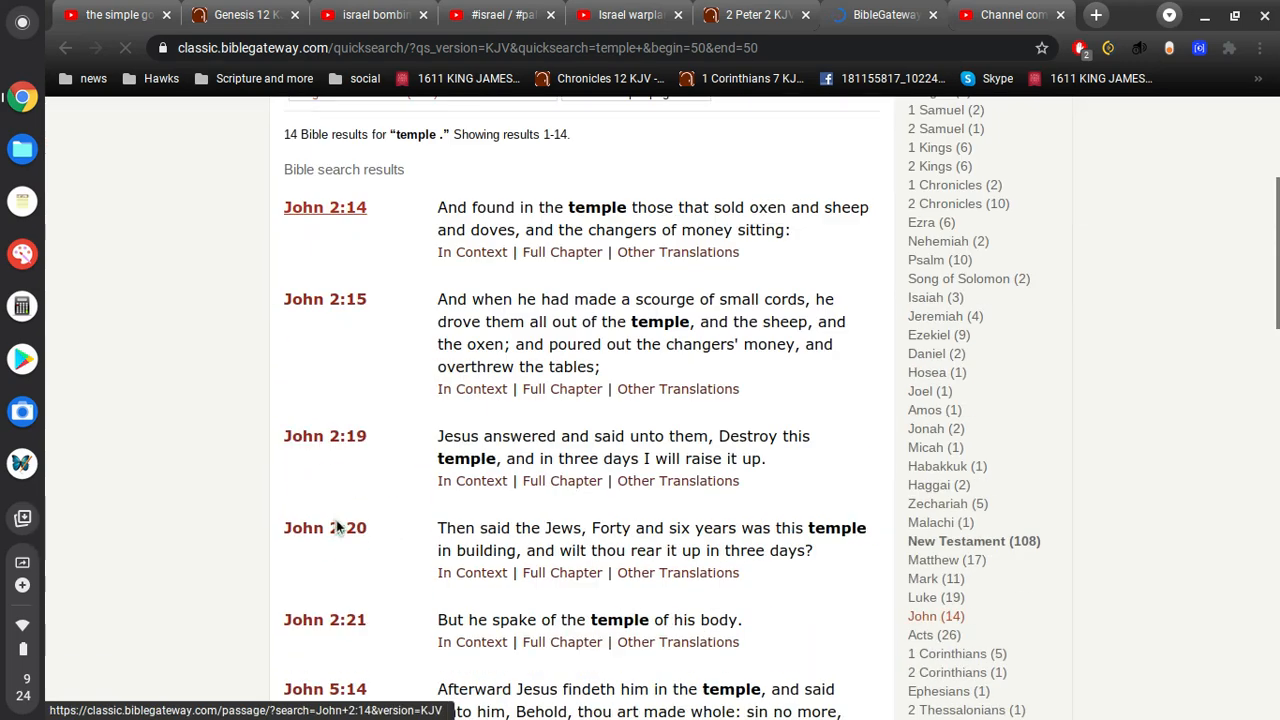
scroll(down, 3)
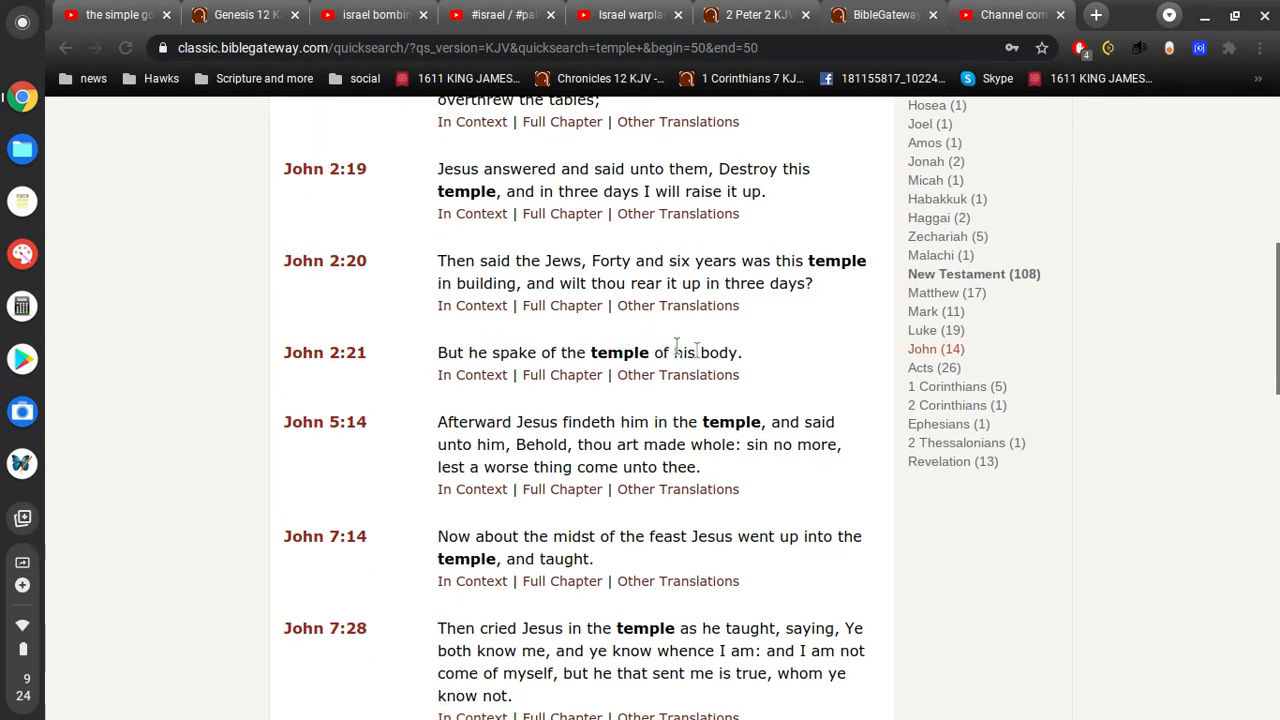
mouse_move(784, 360)
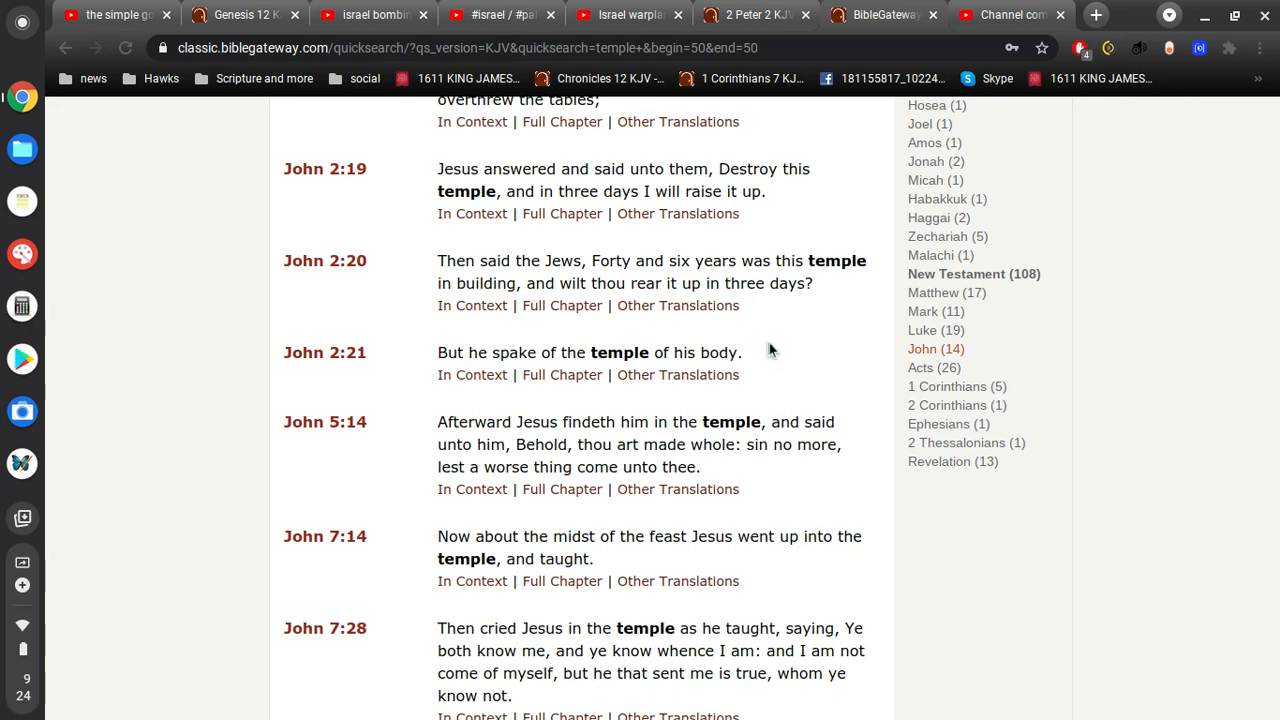
triple_click(588, 352)
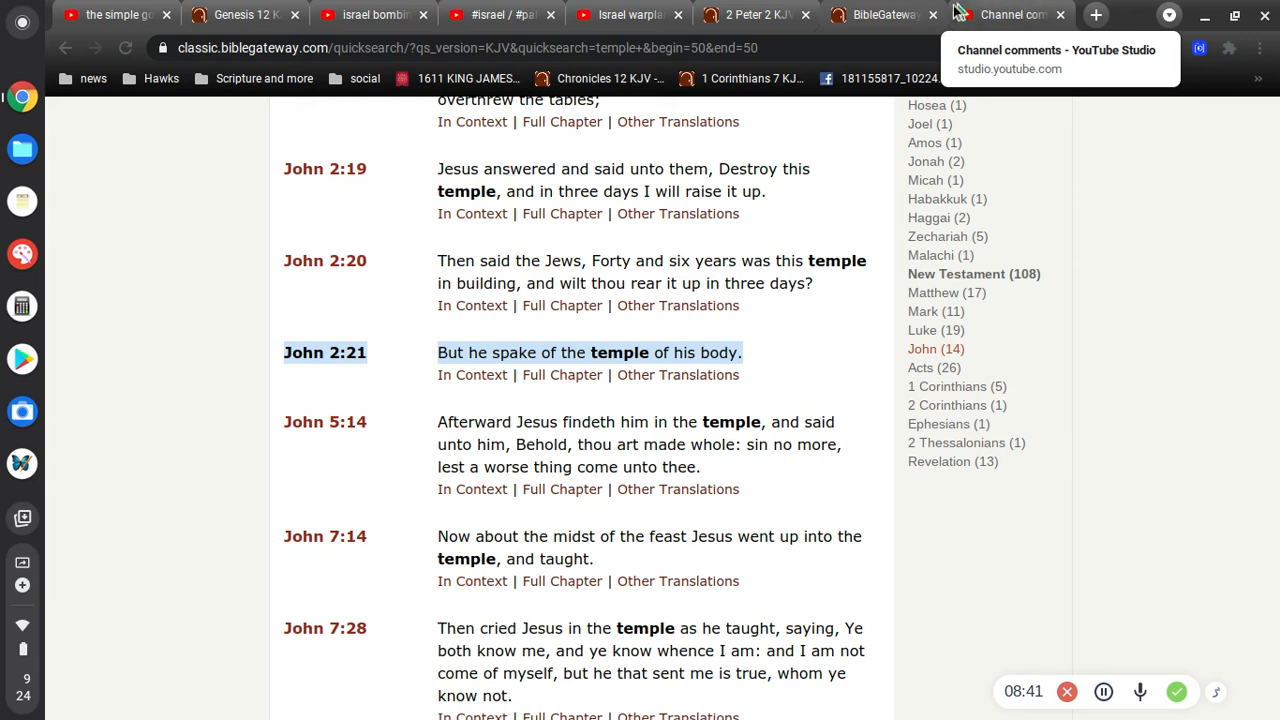
Step: Return to the channel comments and highlight the EDIT sentence about choosing to worship the image
click(1010, 14)
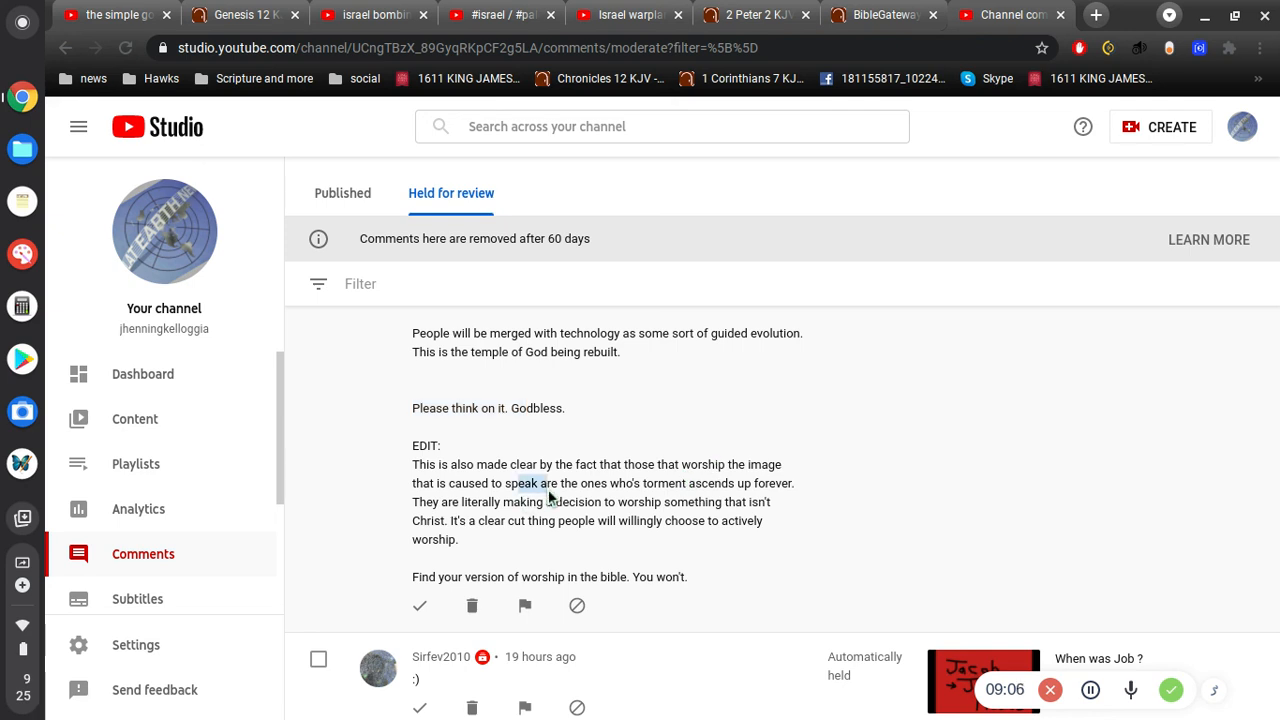
mouse_move(578, 494)
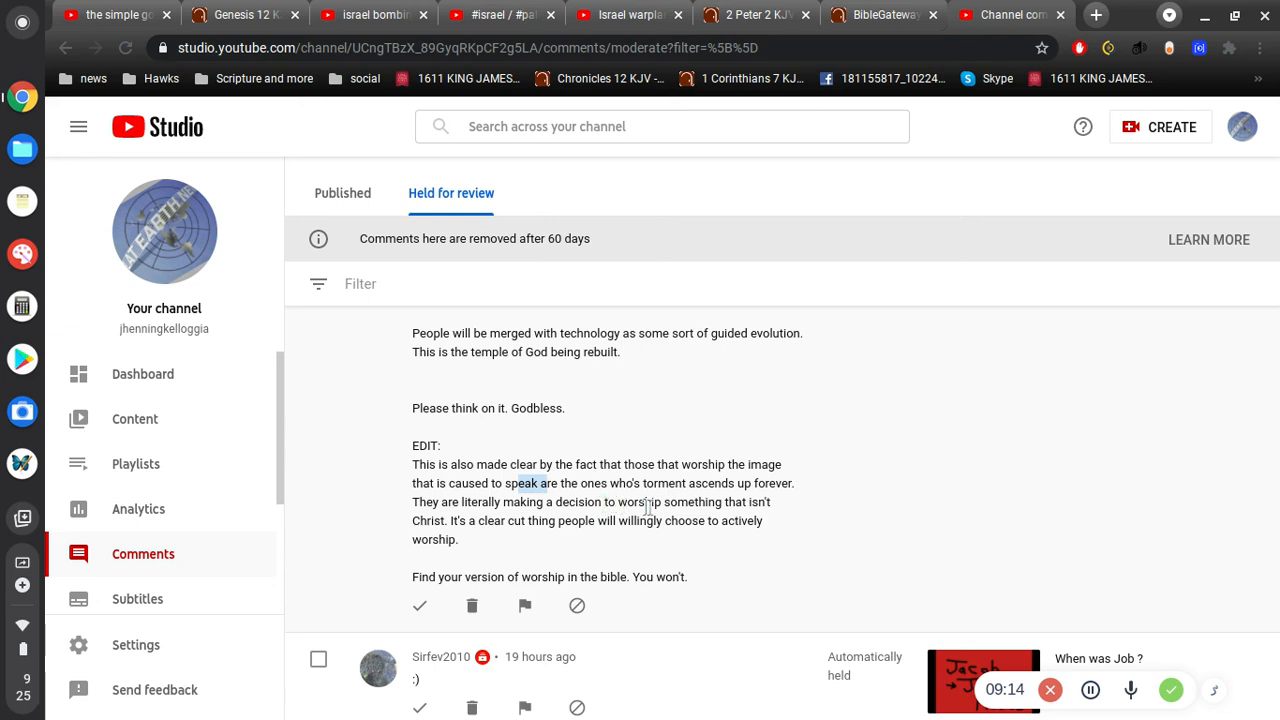
mouse_move(596, 542)
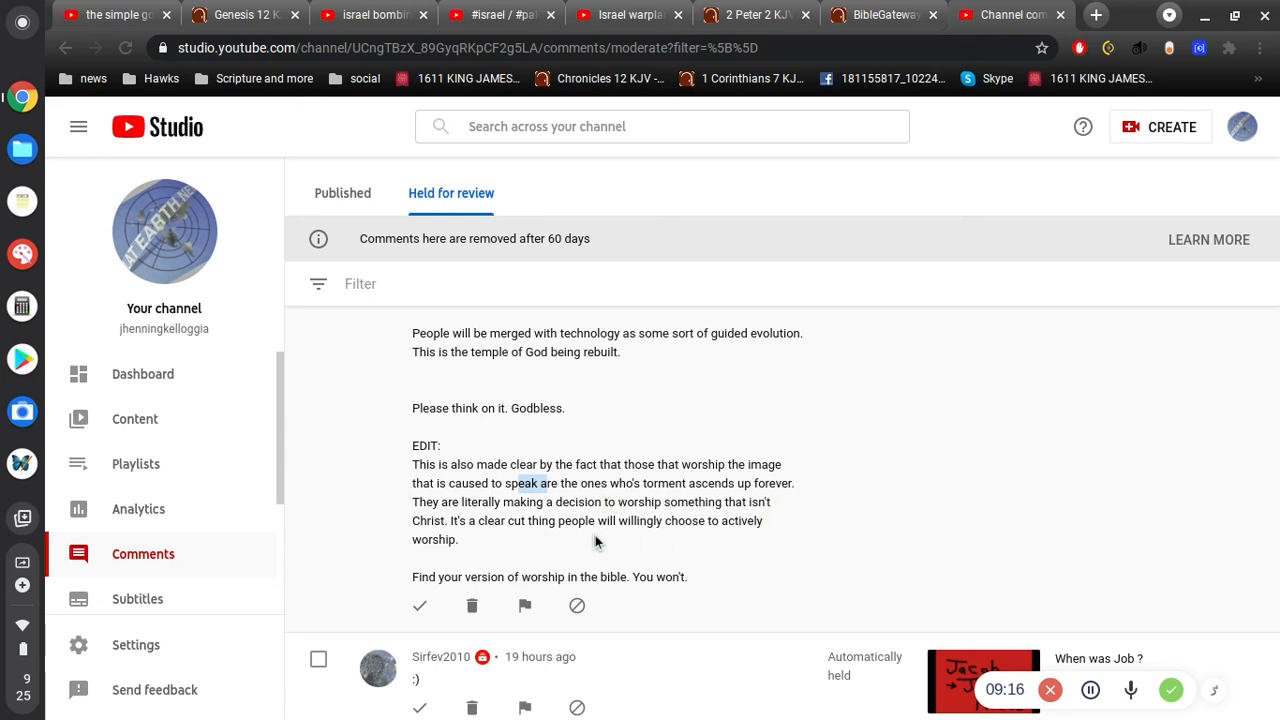
drag(600, 500, 458, 540)
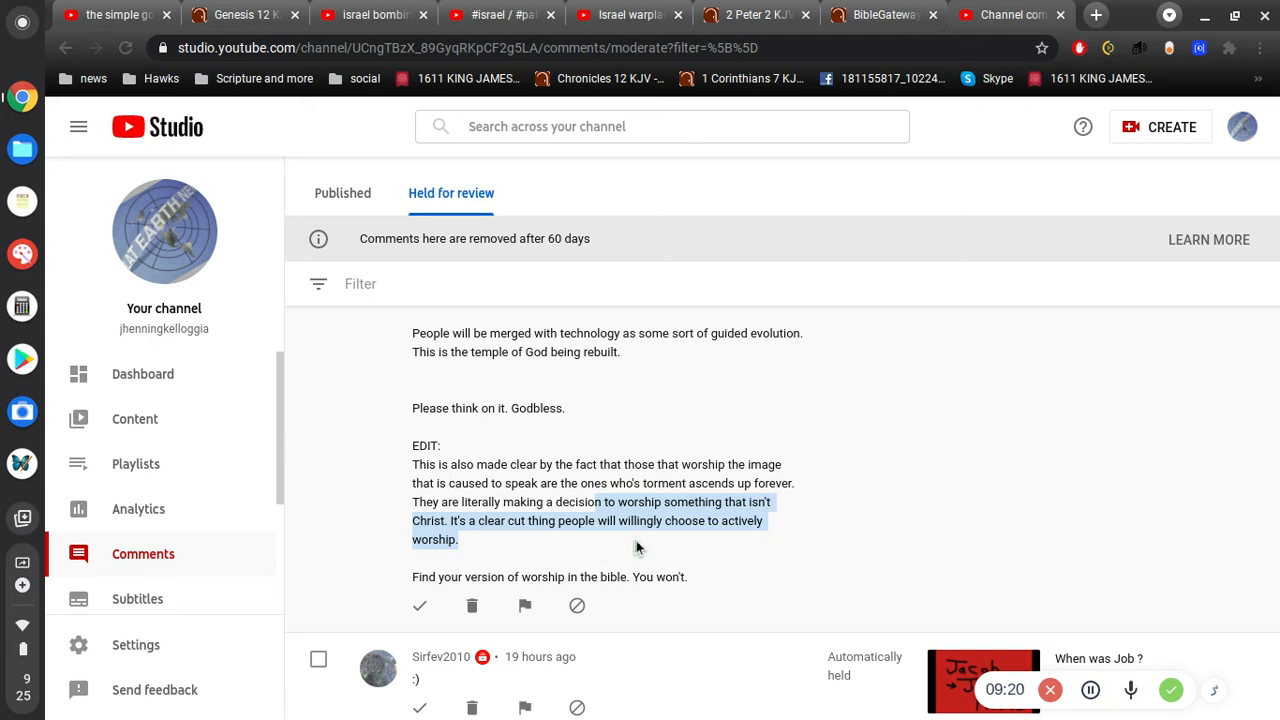
mouse_move(668, 540)
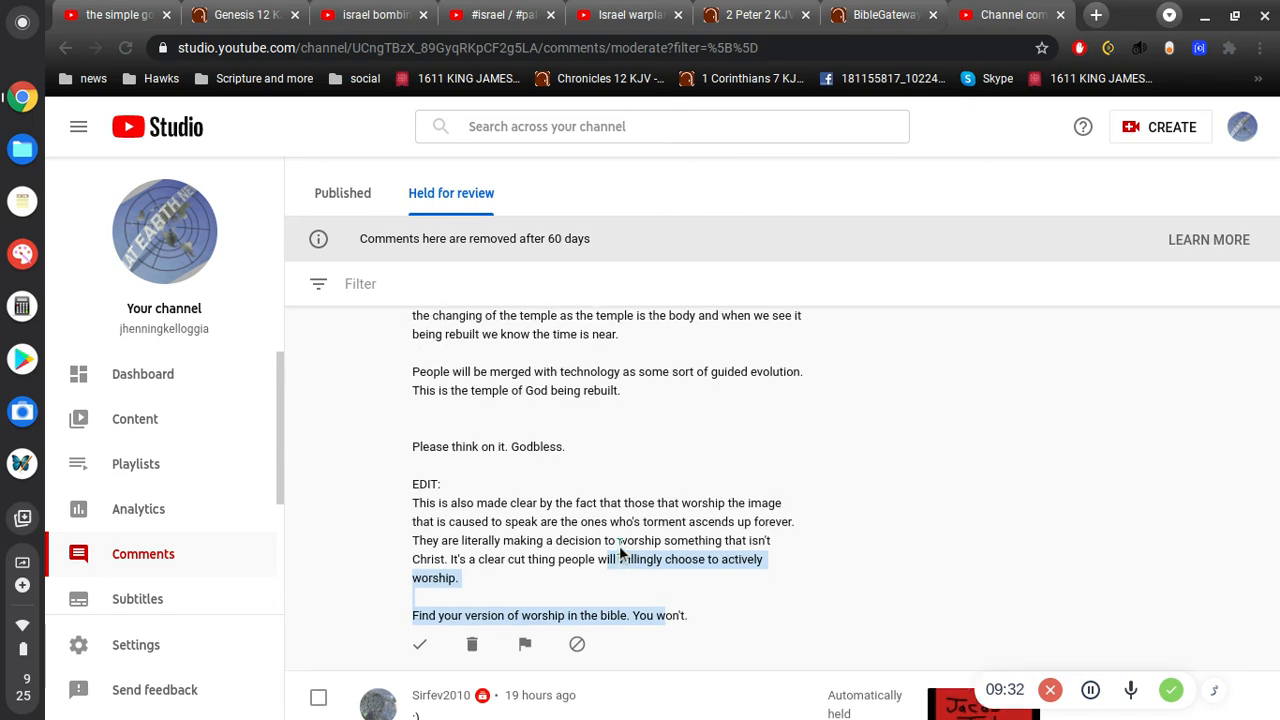
mouse_move(580, 638)
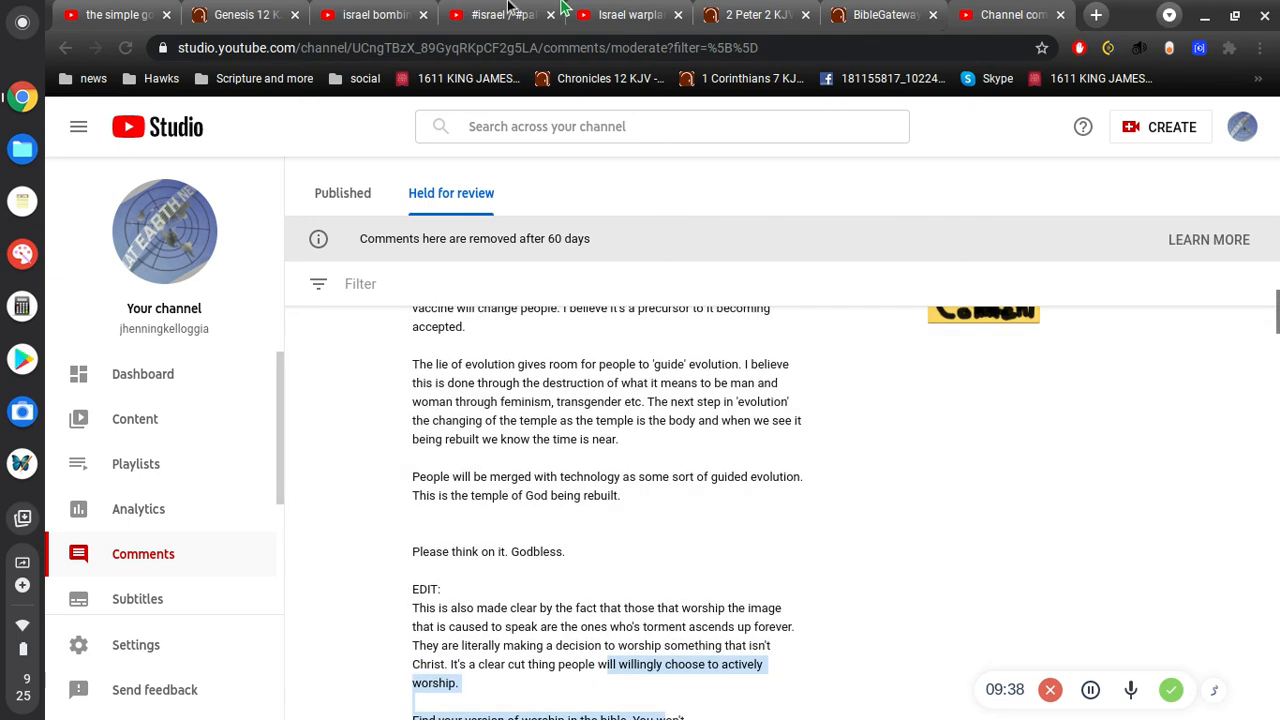
mouse_move(490, 14)
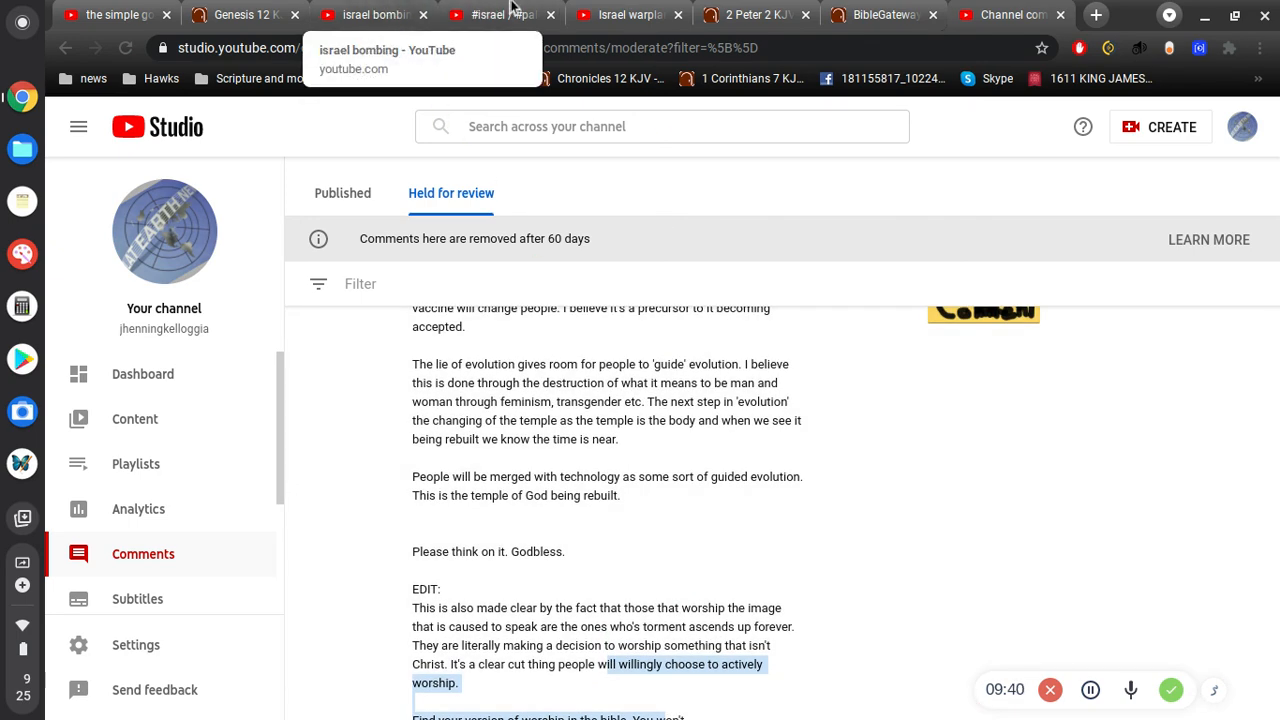